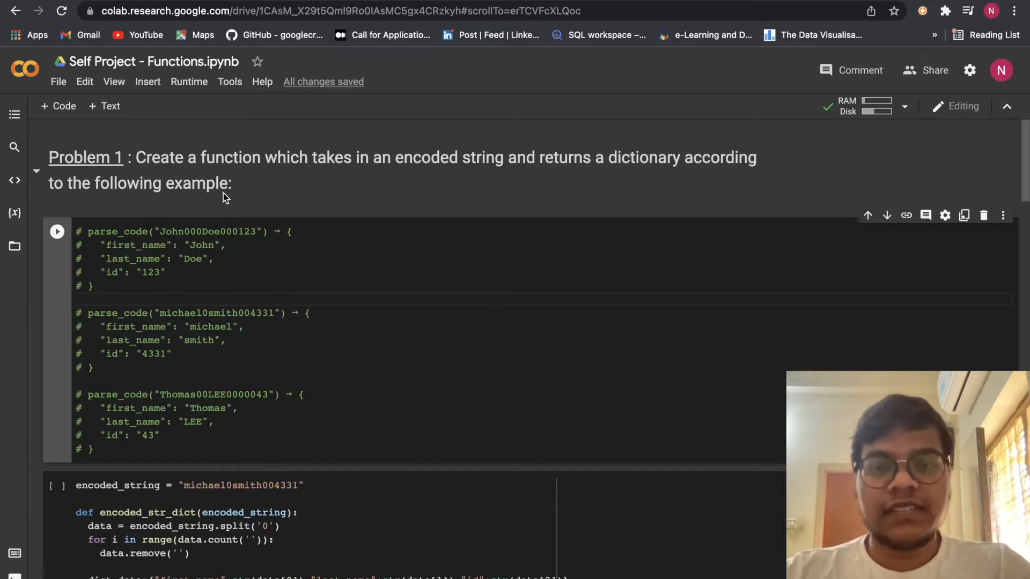
pyautogui.moveTo(245, 216)
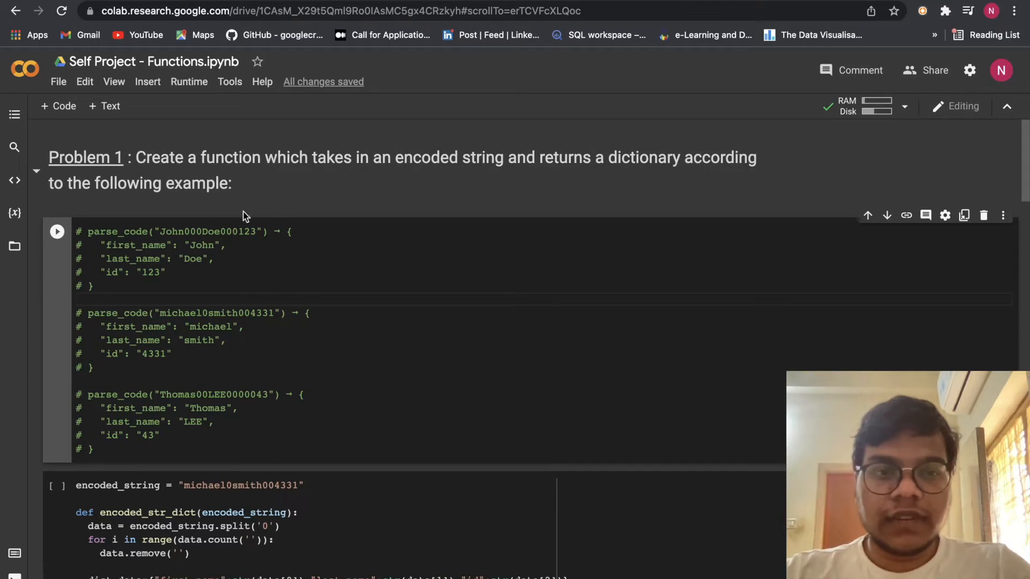
# Review the Problem 1 examples and the encoded string line before the solution cell
pyautogui.scroll(-3)
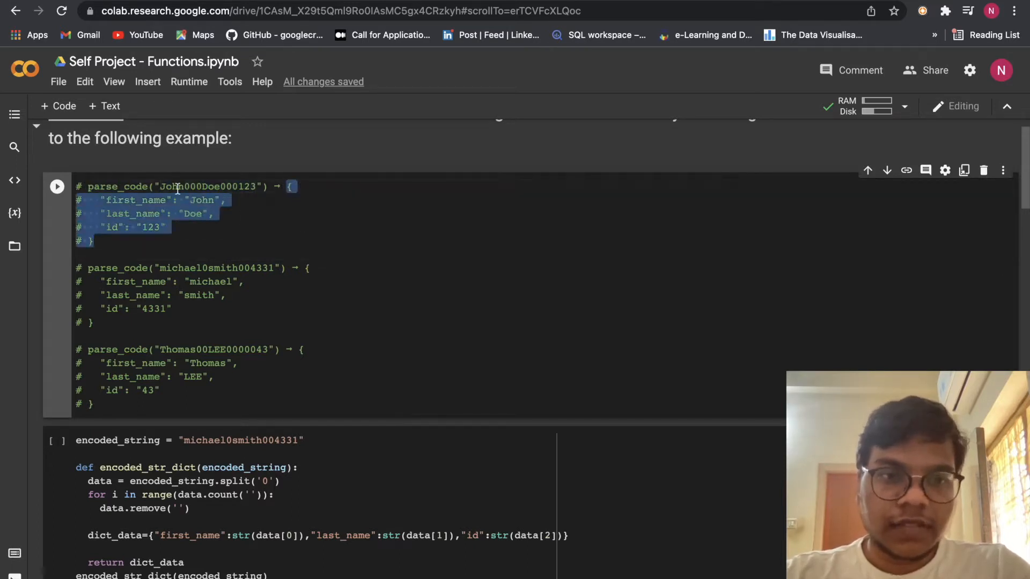
pyautogui.click(161, 186)
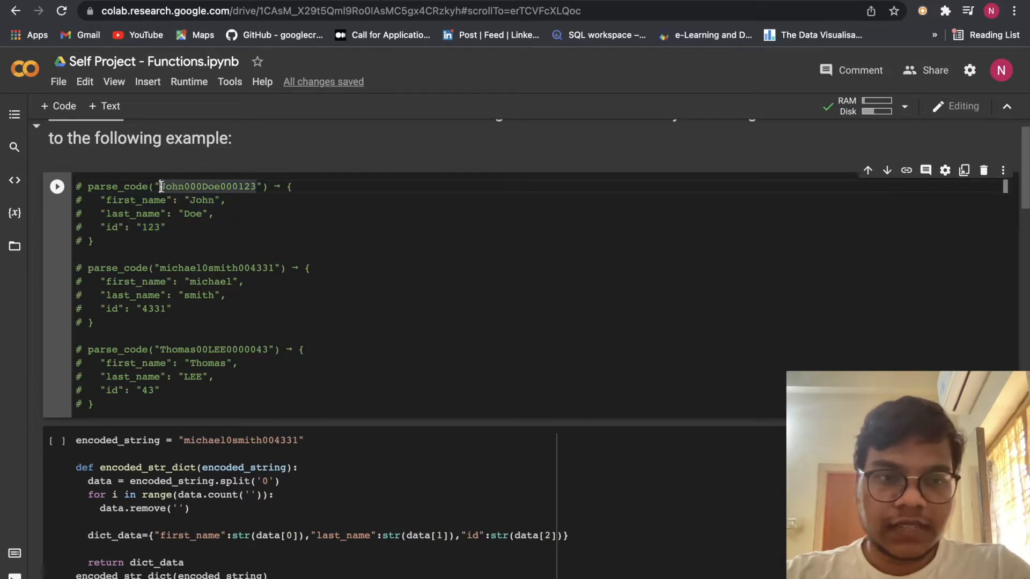
pyautogui.doubleClick(171, 186)
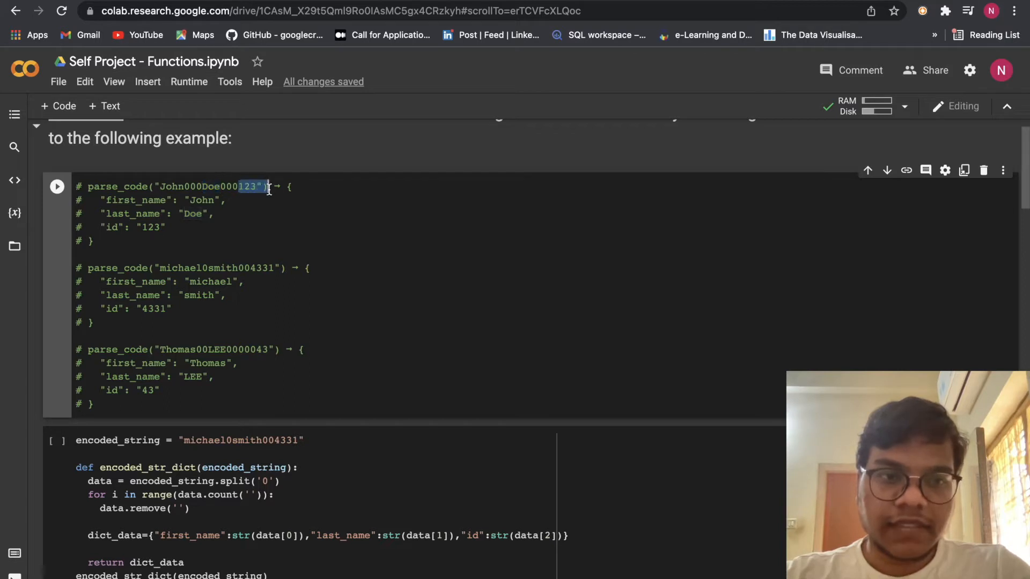
pyautogui.click(223, 254)
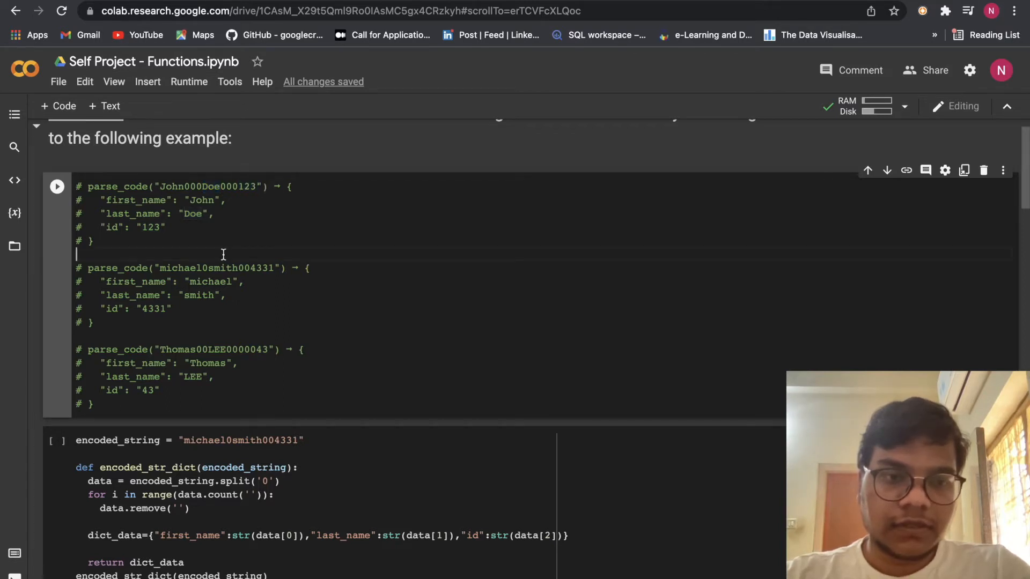
pyautogui.scroll(-3)
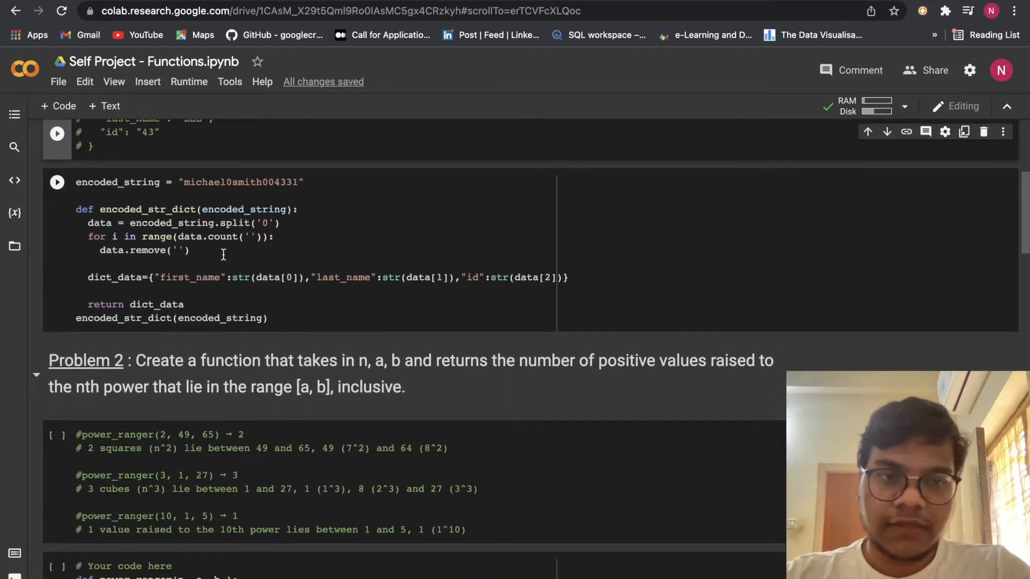
pyautogui.scroll(-3)
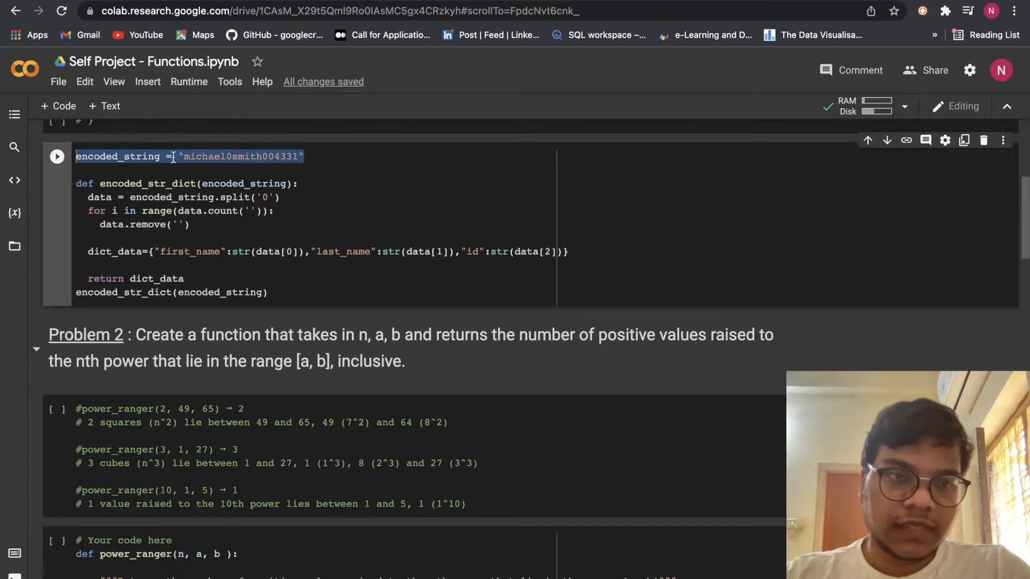
pyautogui.click(404, 175)
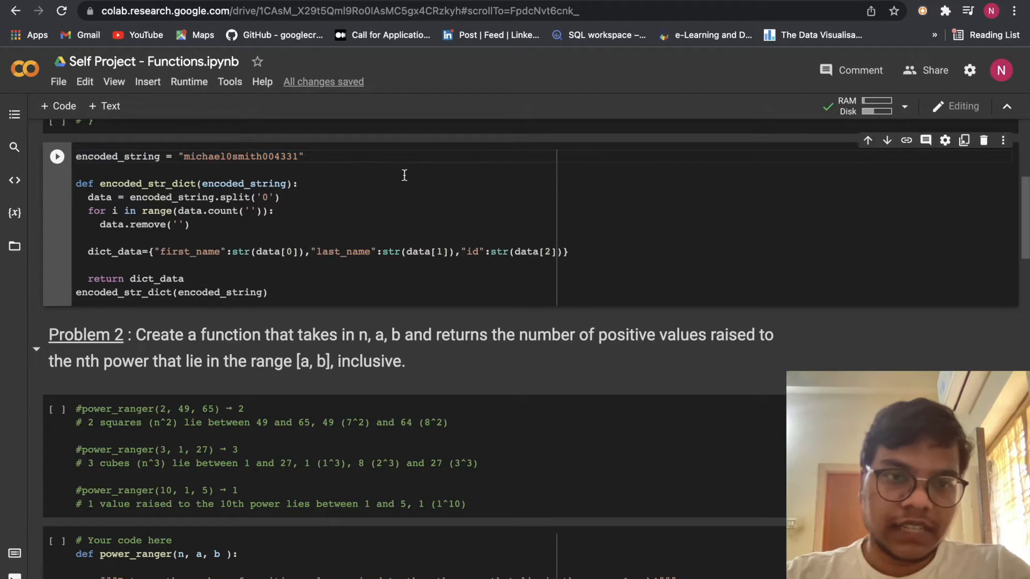
pyautogui.moveTo(195, 184)
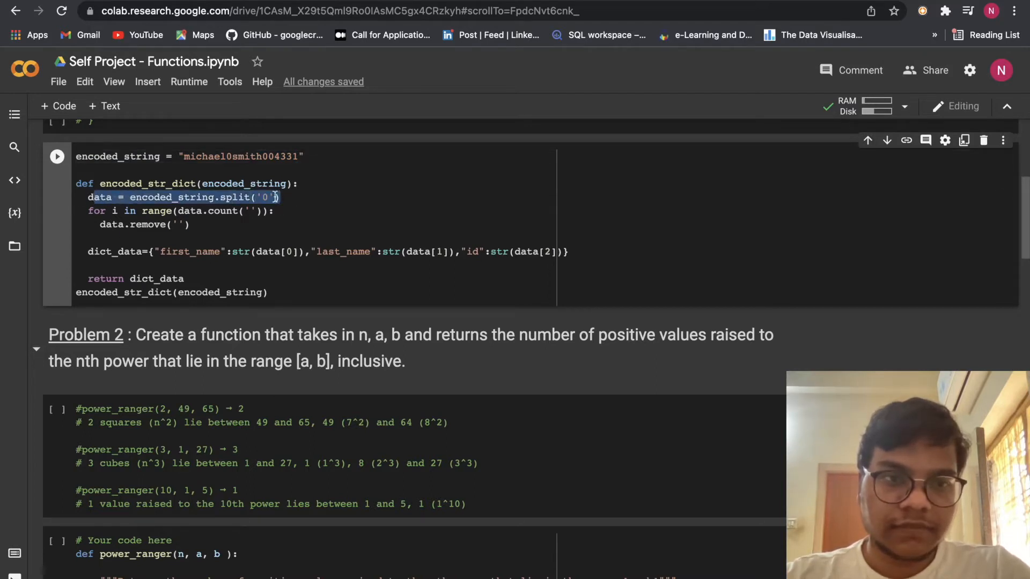
pyautogui.scroll(-3)
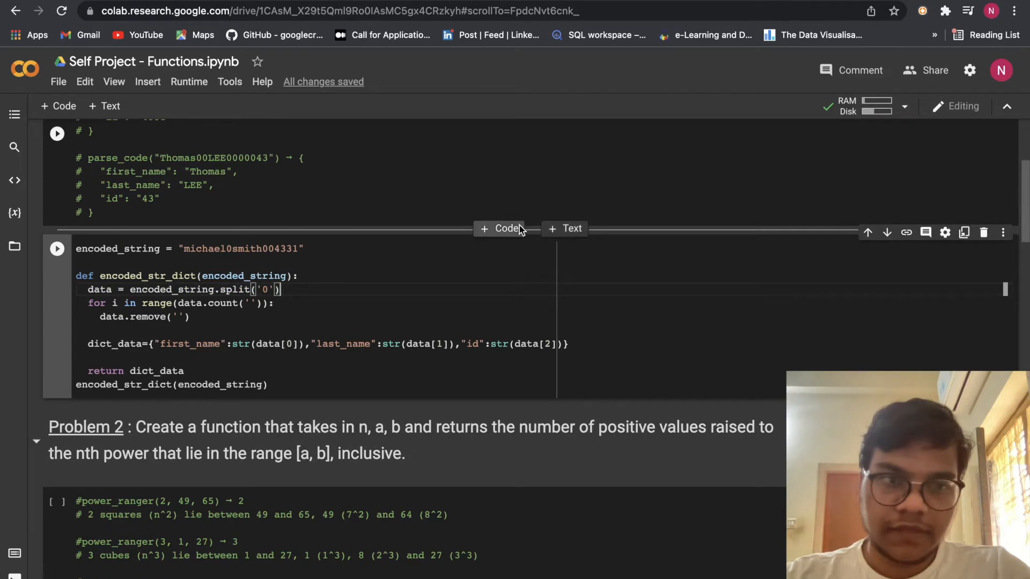
# Add a test cell above the solution splitting 'michael0smith004331' on '0', giving ['michael', 'smith', '', '4331']
pyautogui.click(501, 228)
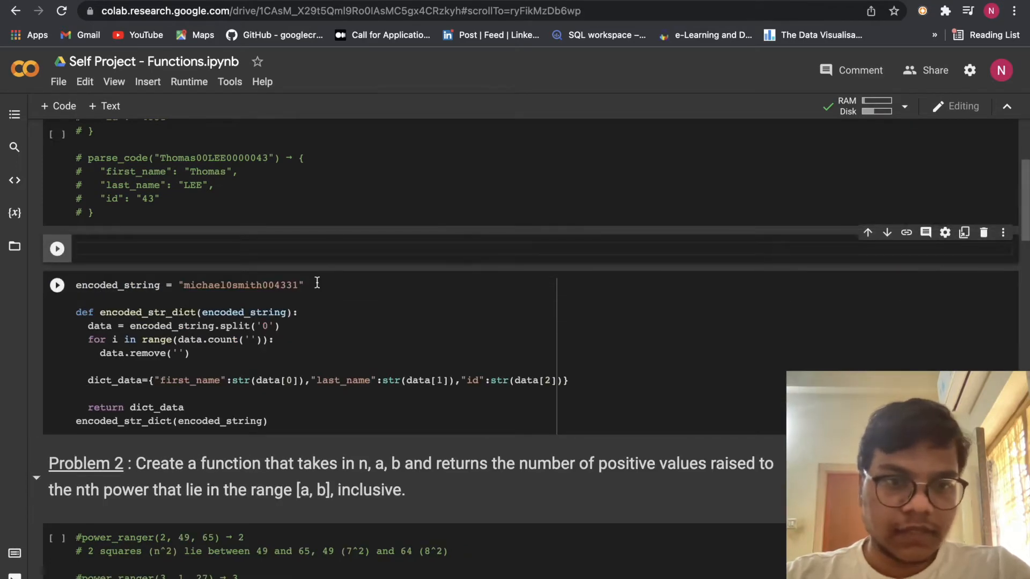
pyautogui.tripleClick(189, 284)
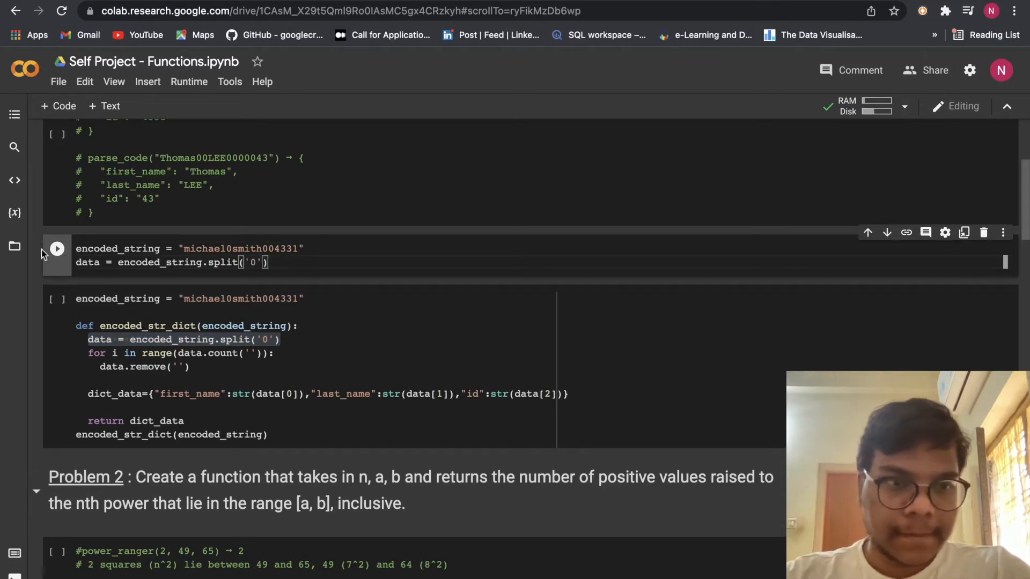
pyautogui.click(56, 249)
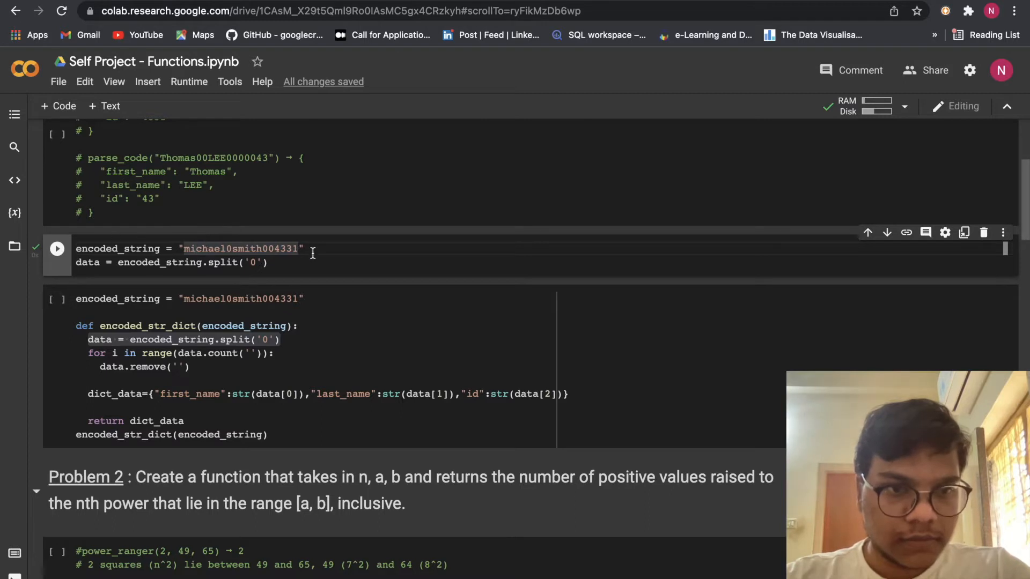
pyautogui.write('da')
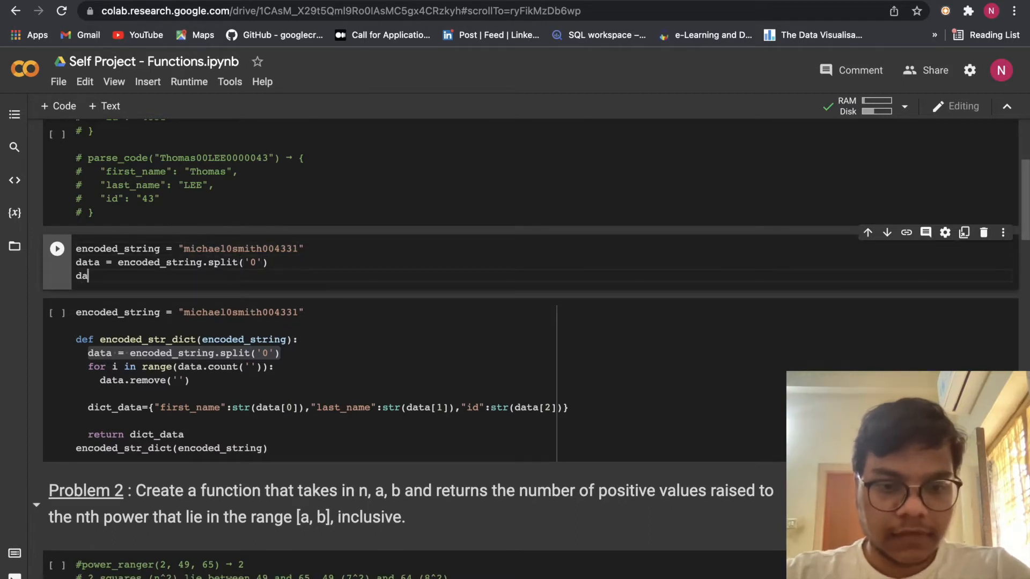
pyautogui.write('ta')
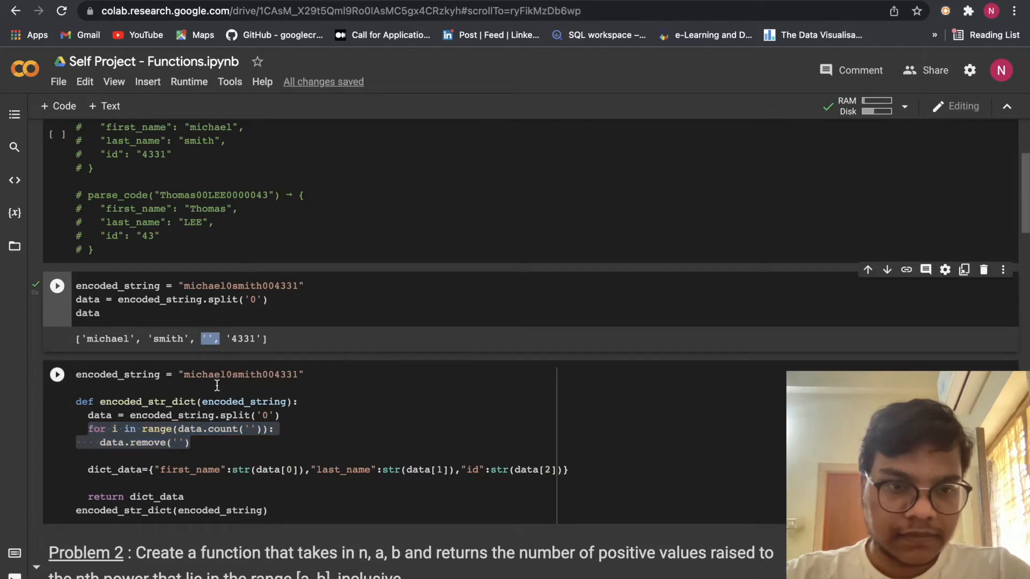
# Run the encoded_str_dict cell to return {'first_name': 'michael', 'id': '4331', 'last_name': 'smith'}
pyautogui.scroll(-3)
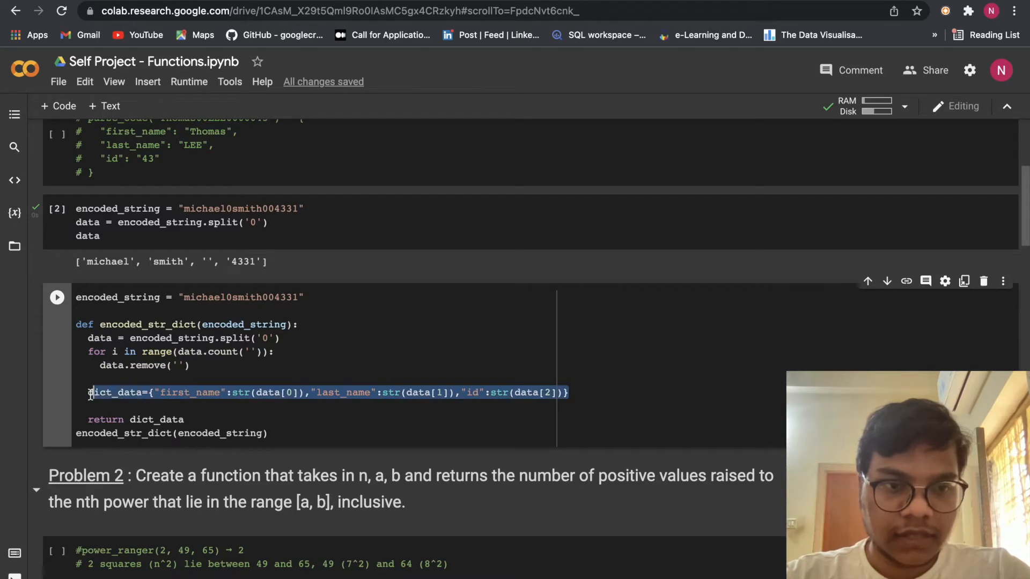
pyautogui.click(238, 378)
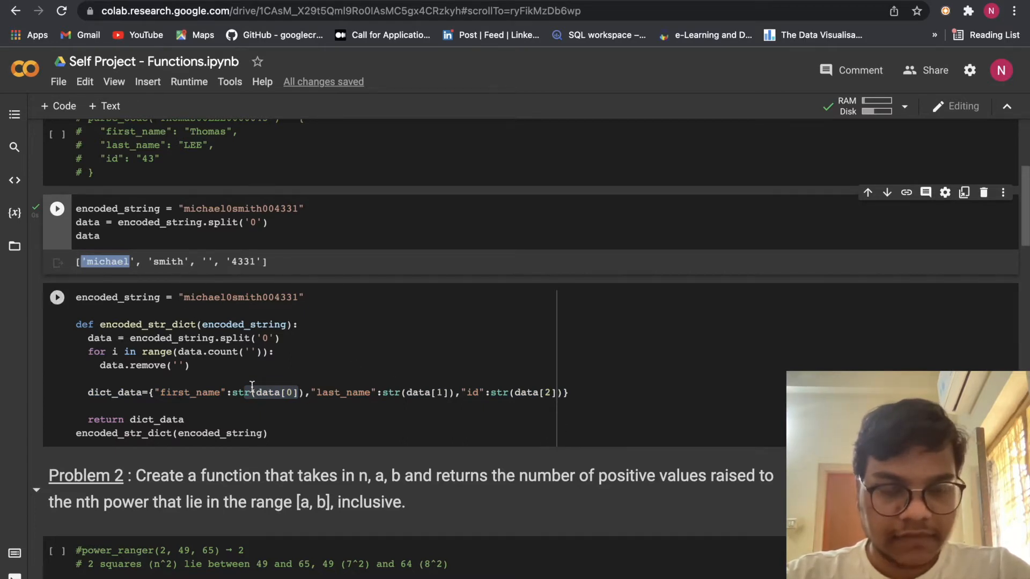
pyautogui.scroll(-3)
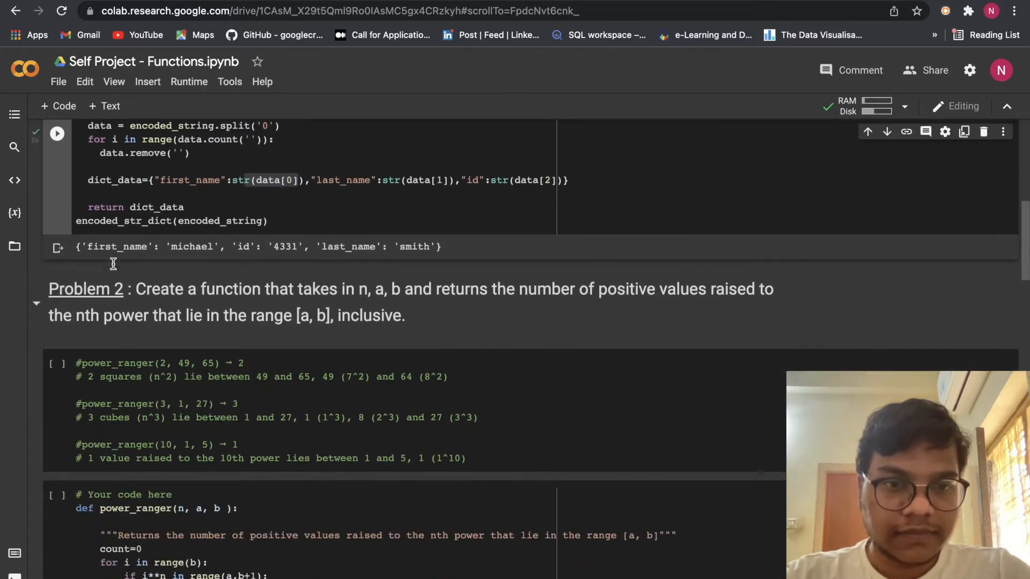
pyautogui.scroll(-3)
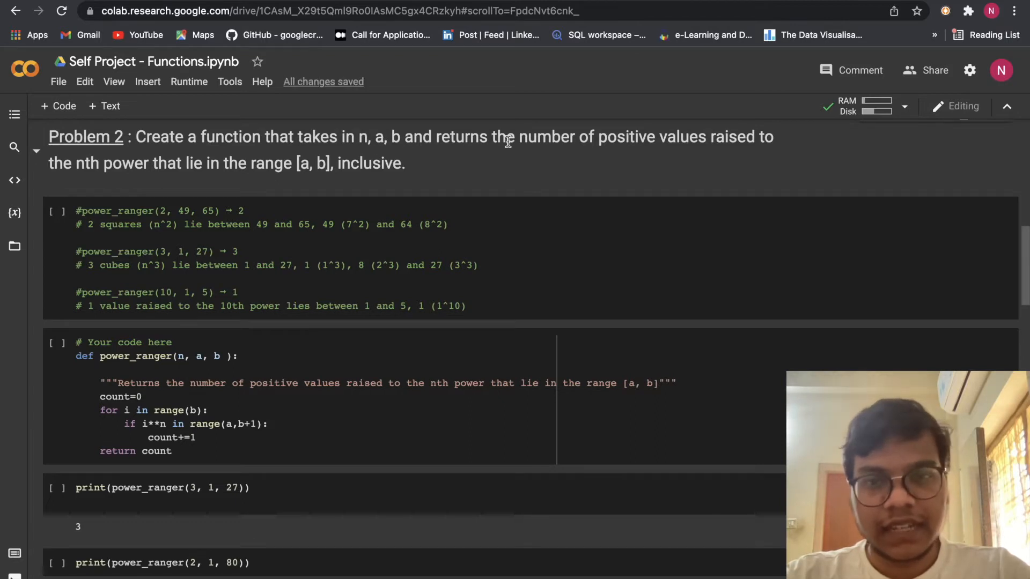
pyautogui.moveTo(778, 153)
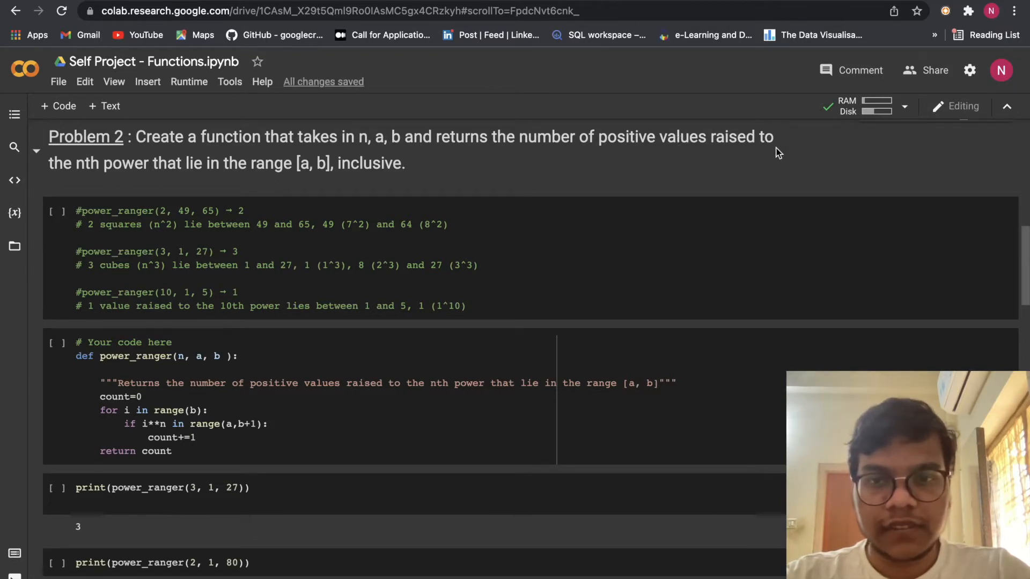
pyautogui.moveTo(185, 166)
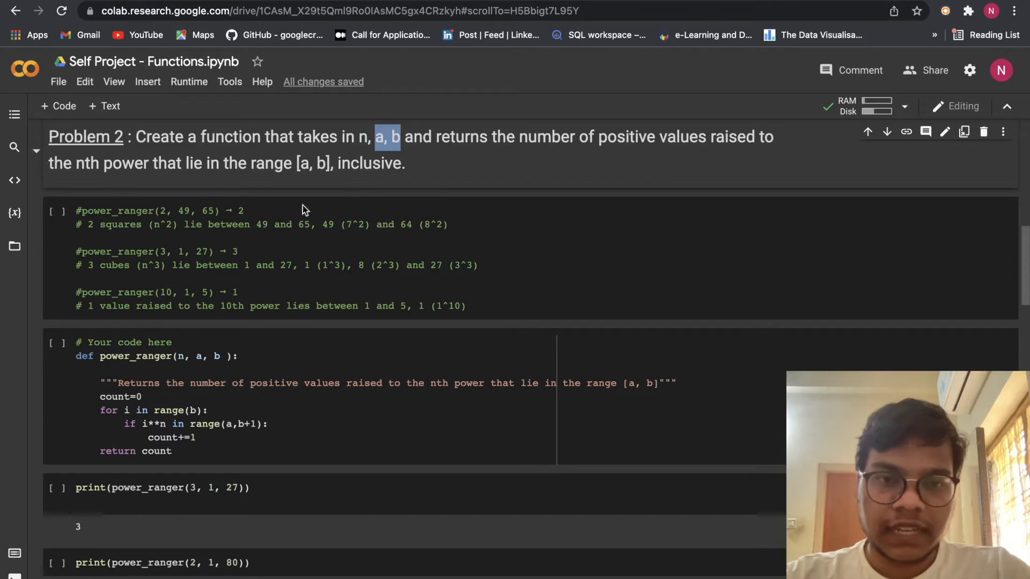
pyautogui.click(188, 210)
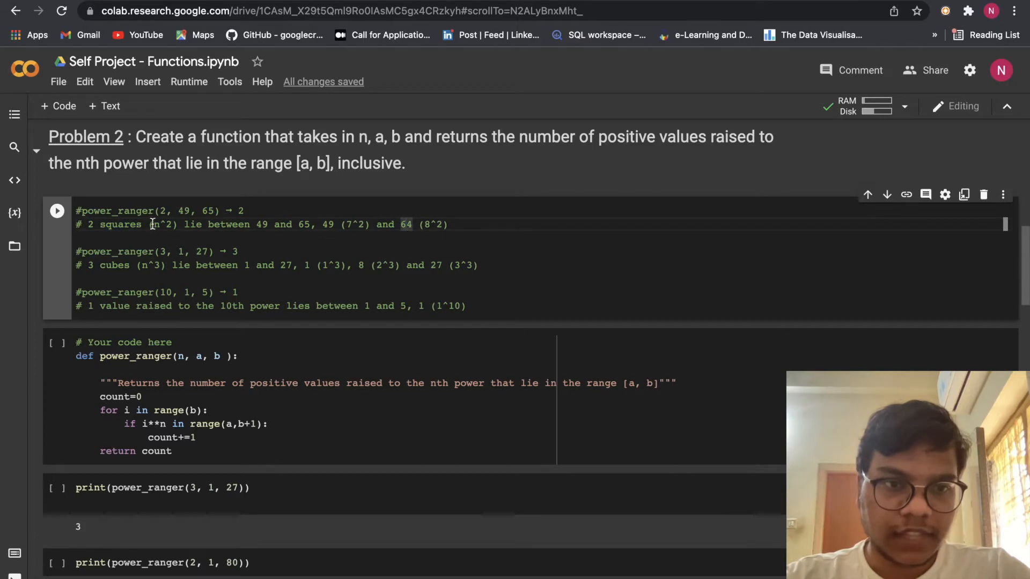
pyautogui.doubleClick(160, 224)
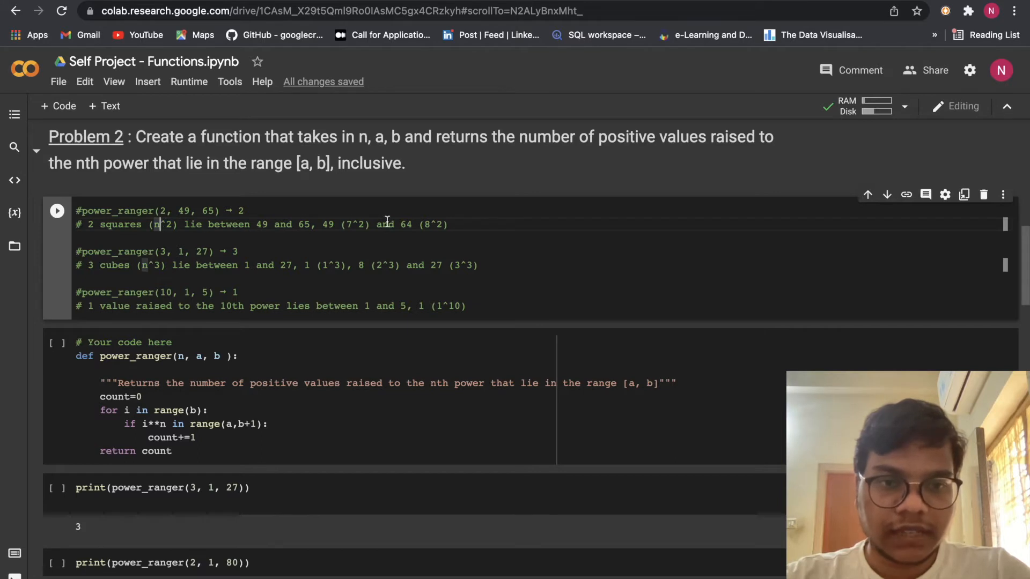
pyautogui.moveTo(139, 240)
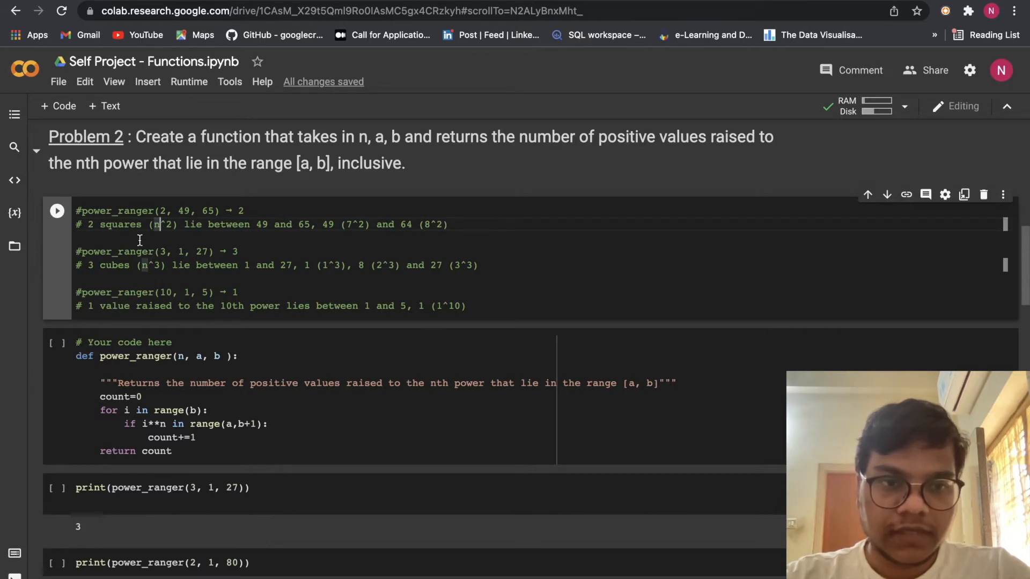
pyautogui.moveTo(150, 224)
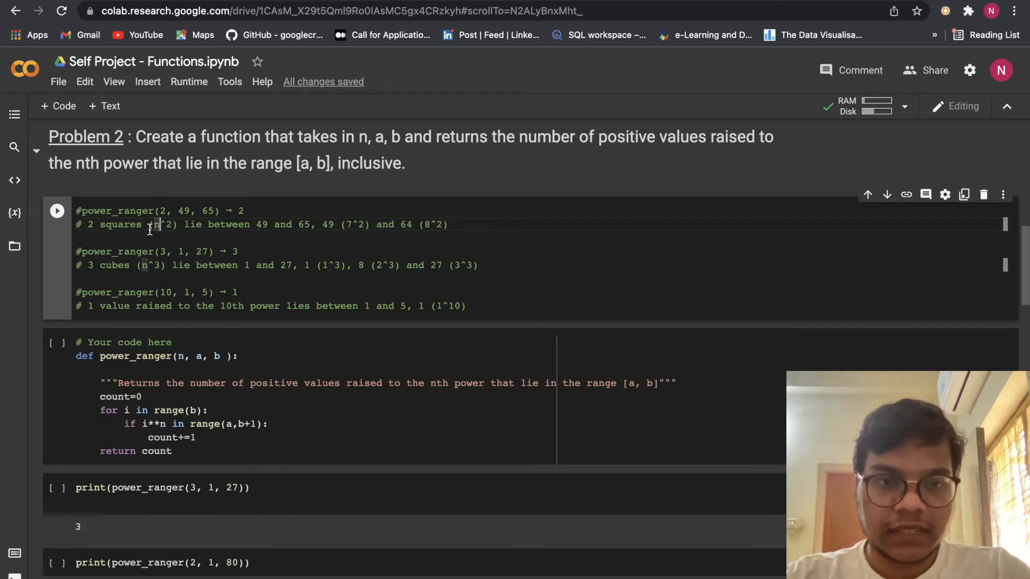
pyautogui.moveTo(350, 224)
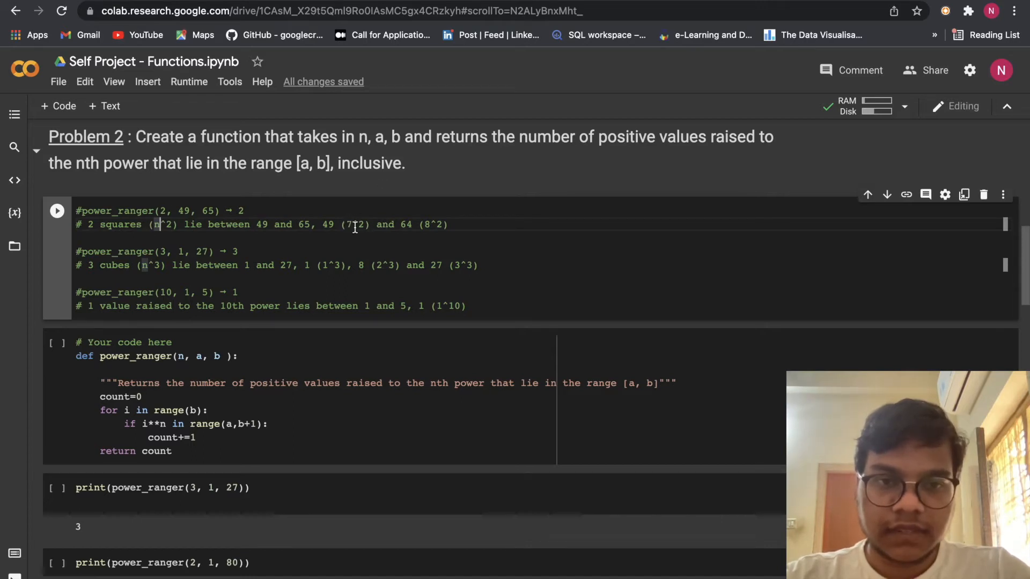
pyautogui.doubleClick(327, 225)
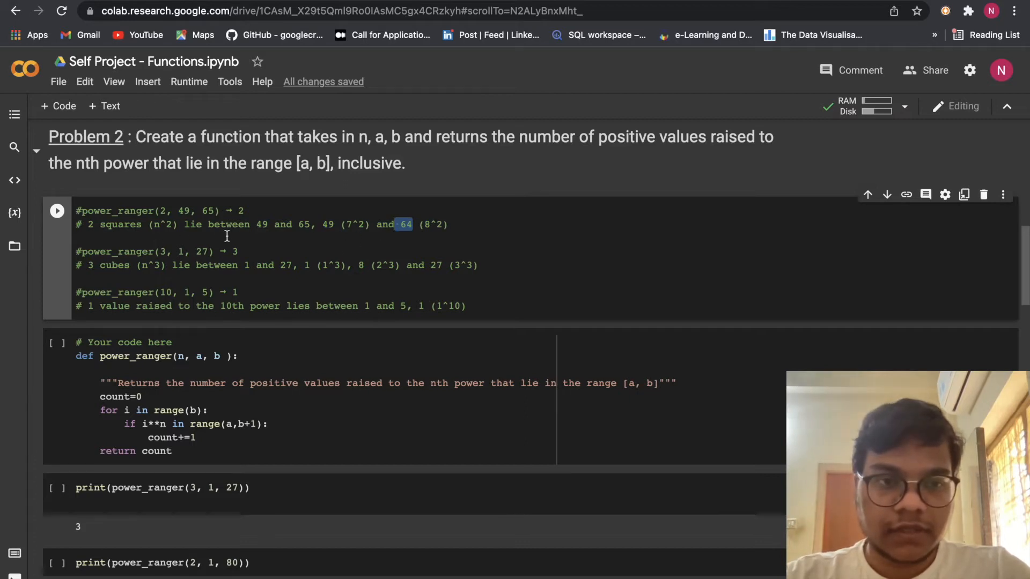
# Review the power_ranger definition and run the power_ranger(3, 1, 27) test, which prints 3
pyautogui.scroll(-3)
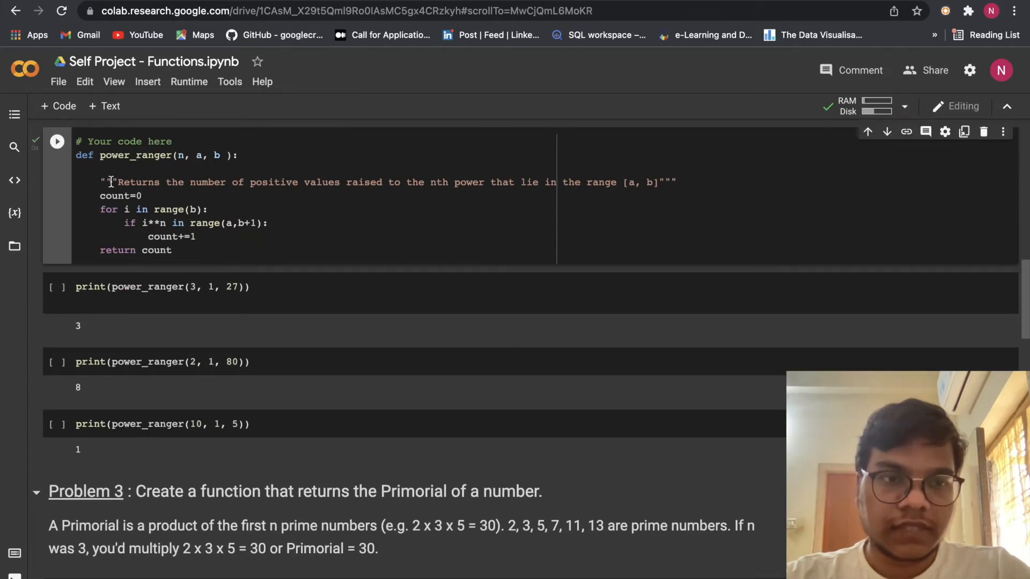
pyautogui.doubleClick(138, 155)
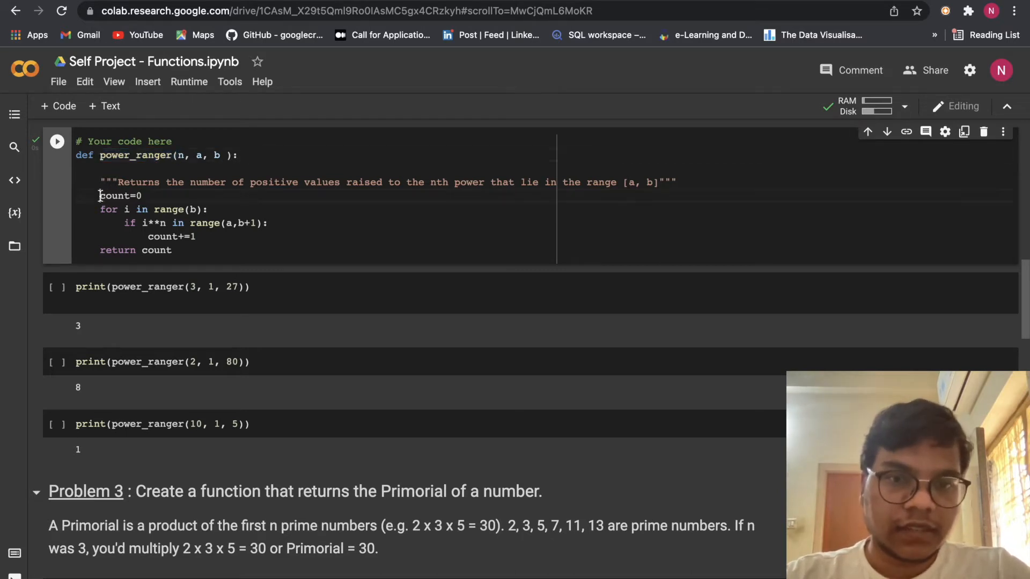
pyautogui.doubleClick(120, 196)
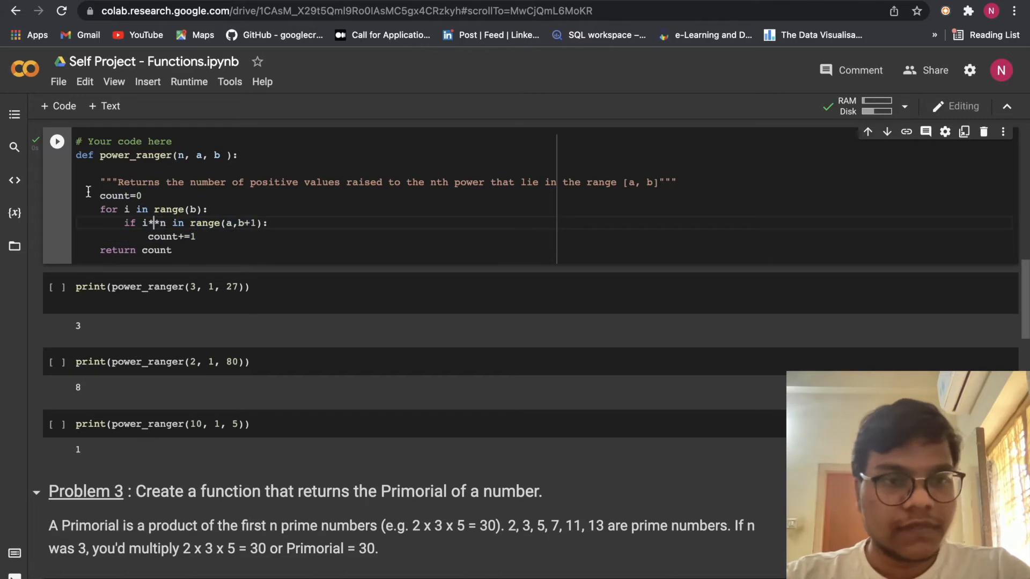
pyautogui.doubleClick(125, 209)
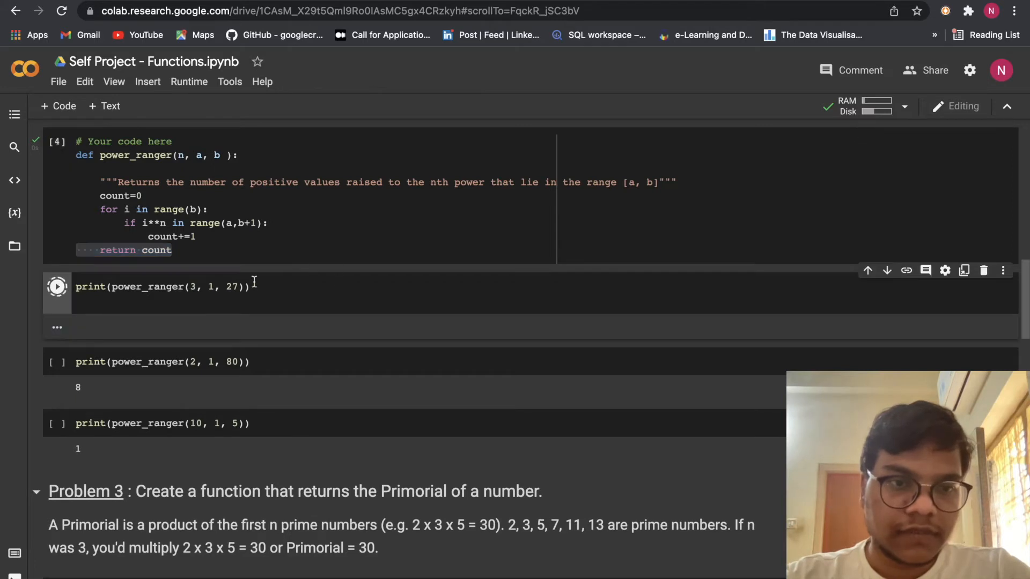
pyautogui.click(57, 286)
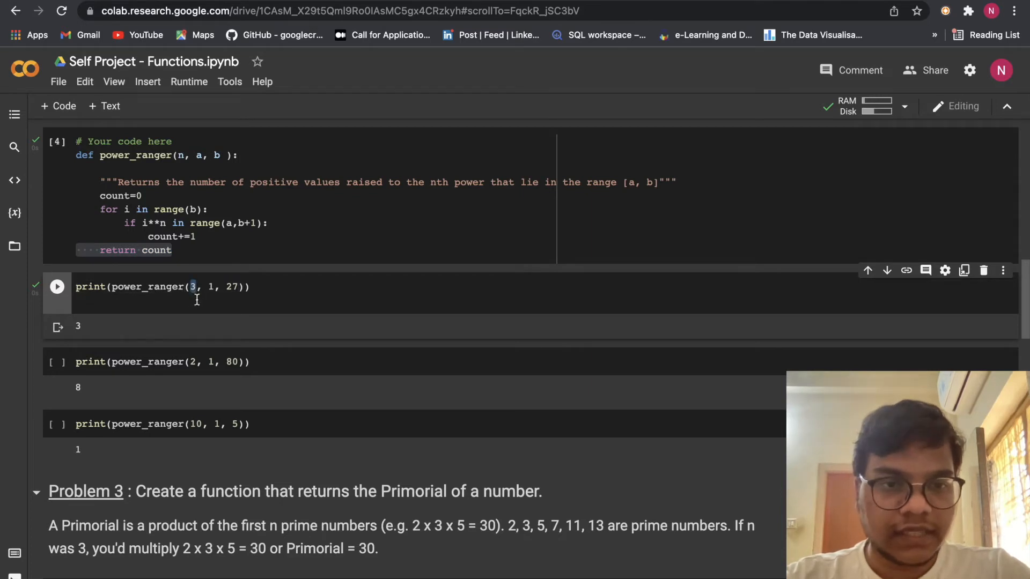
pyautogui.scroll(3)
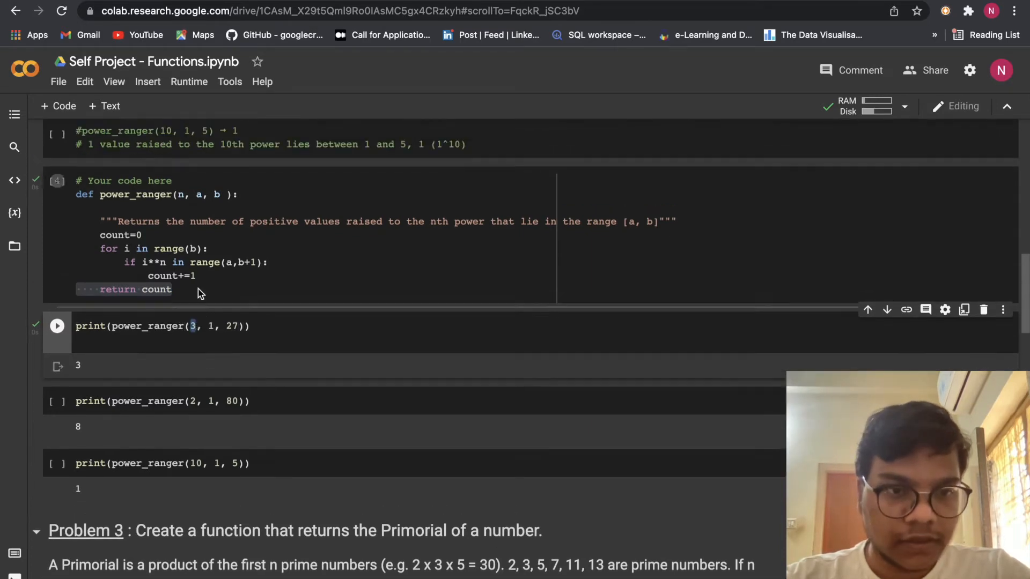
pyautogui.scroll(-3)
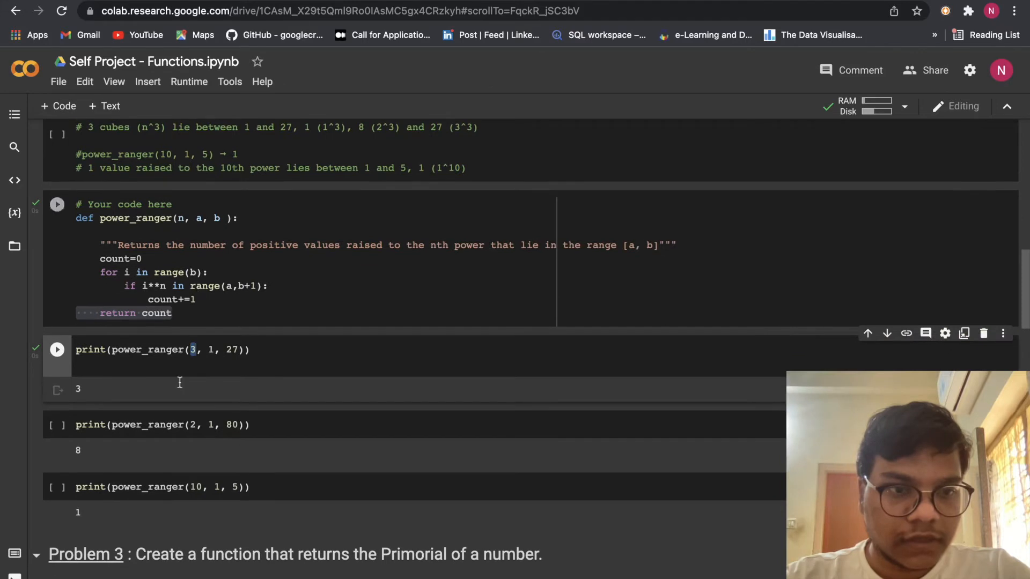
pyautogui.doubleClick(77, 389)
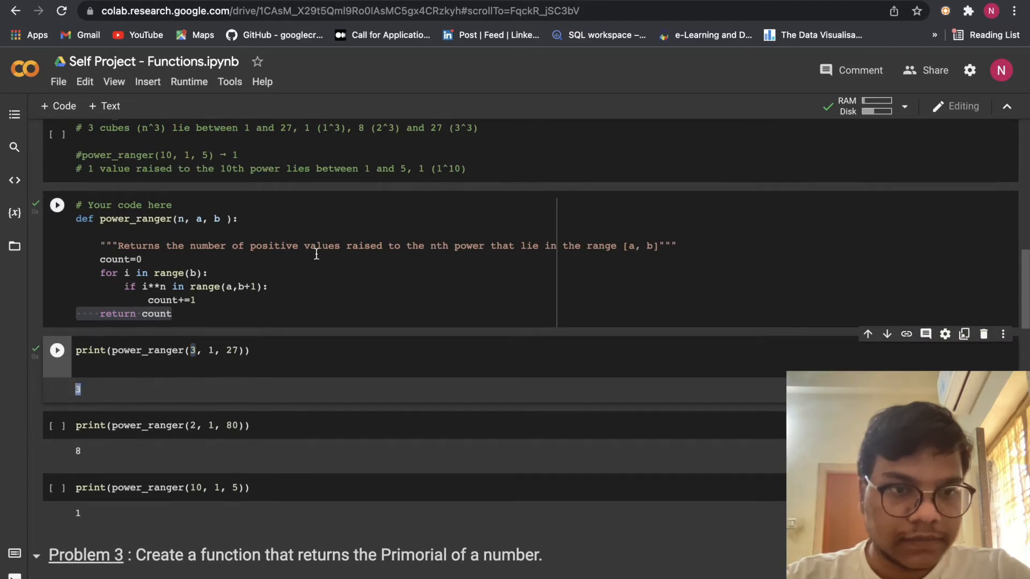
# Run the power_ranger(2, 1, 80) and power_ranger(10, 1, 5) tests, printing 8 and 1
pyautogui.scroll(3)
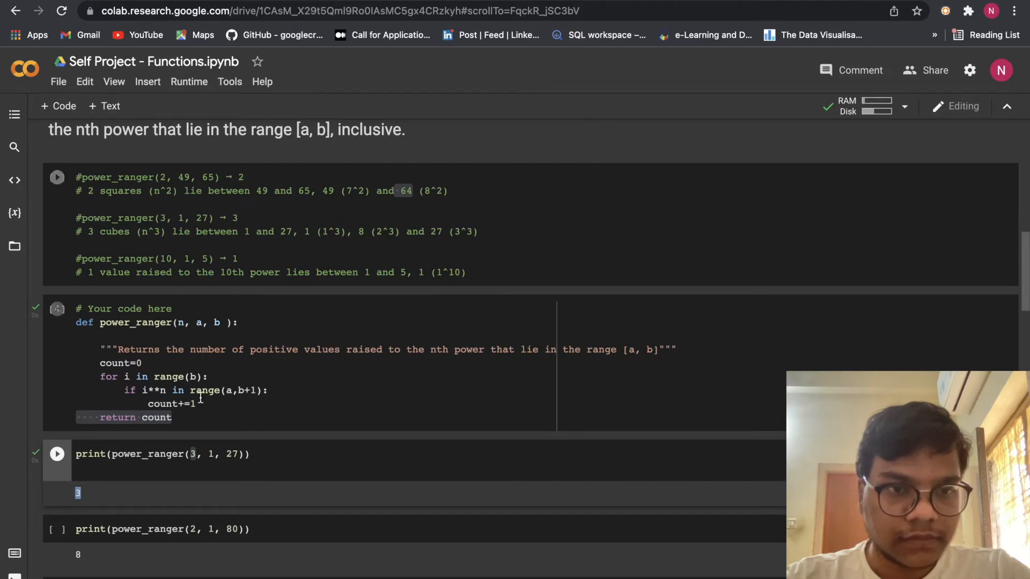
pyautogui.scroll(-3)
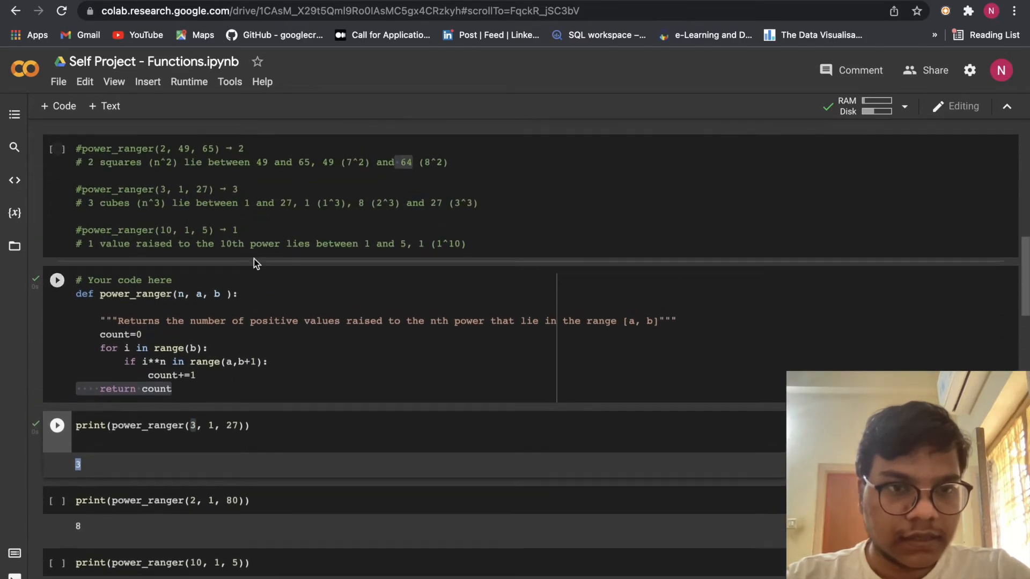
pyautogui.scroll(3)
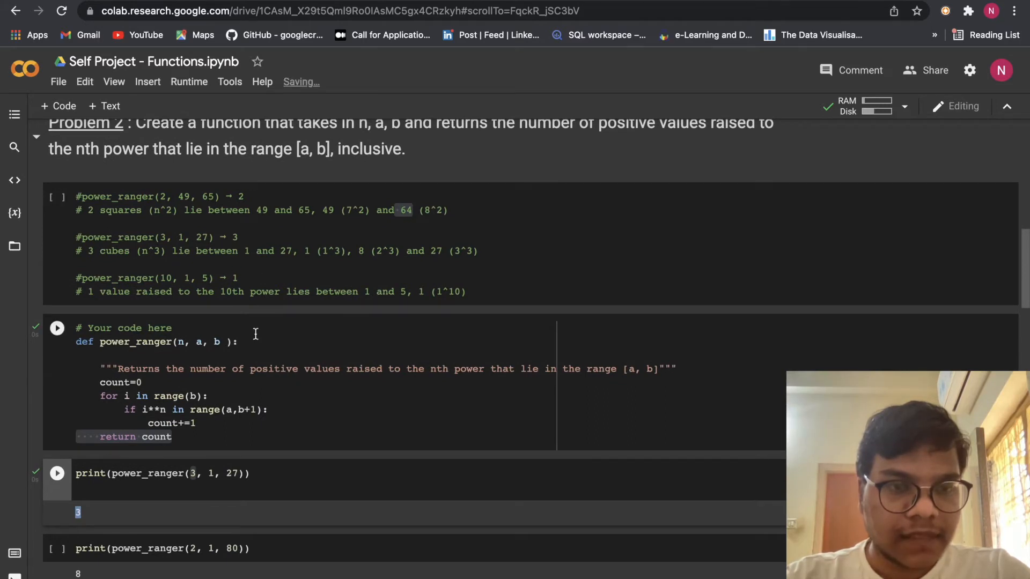
pyautogui.scroll(-3)
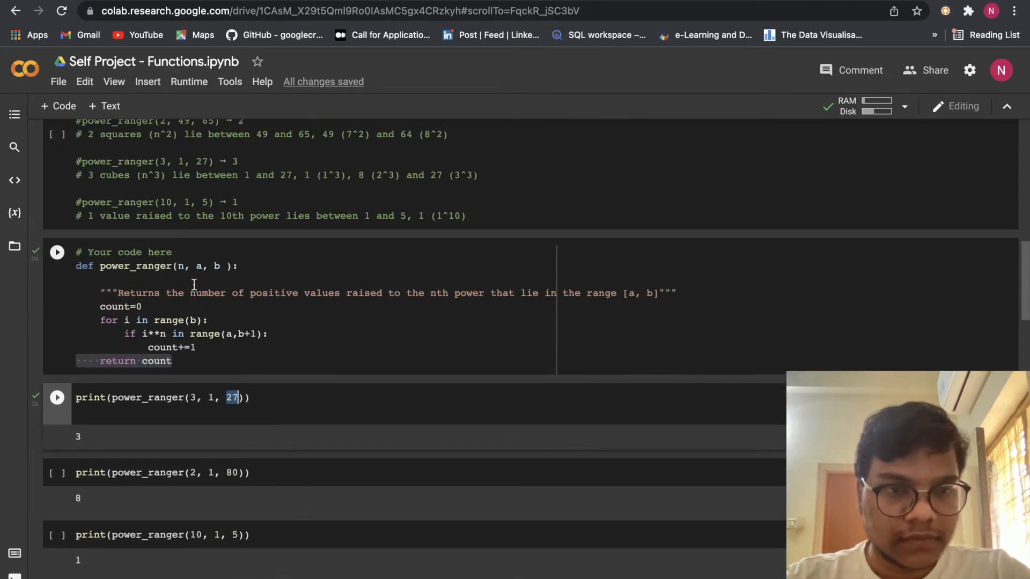
pyautogui.scroll(3)
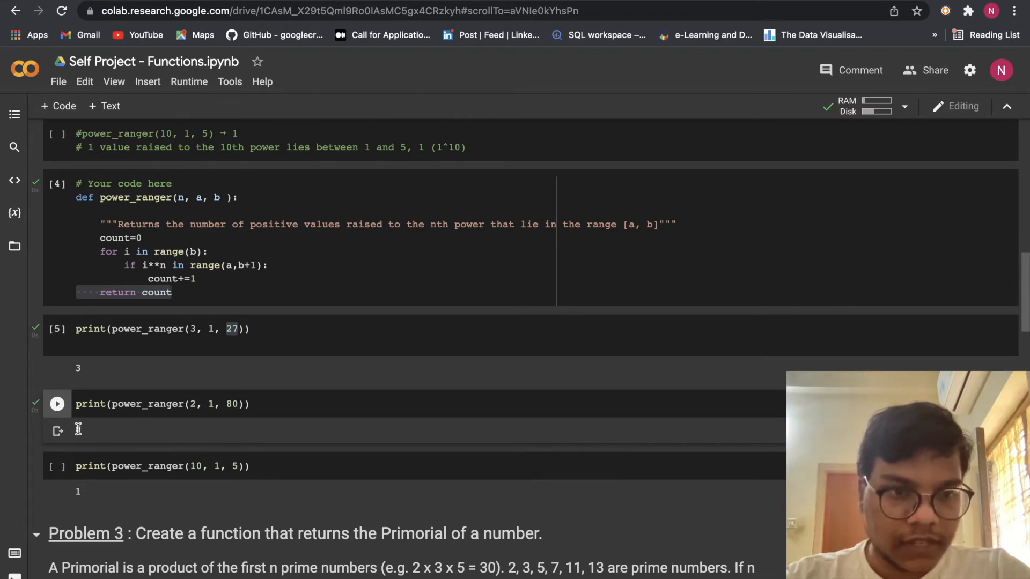
pyautogui.click(56, 403)
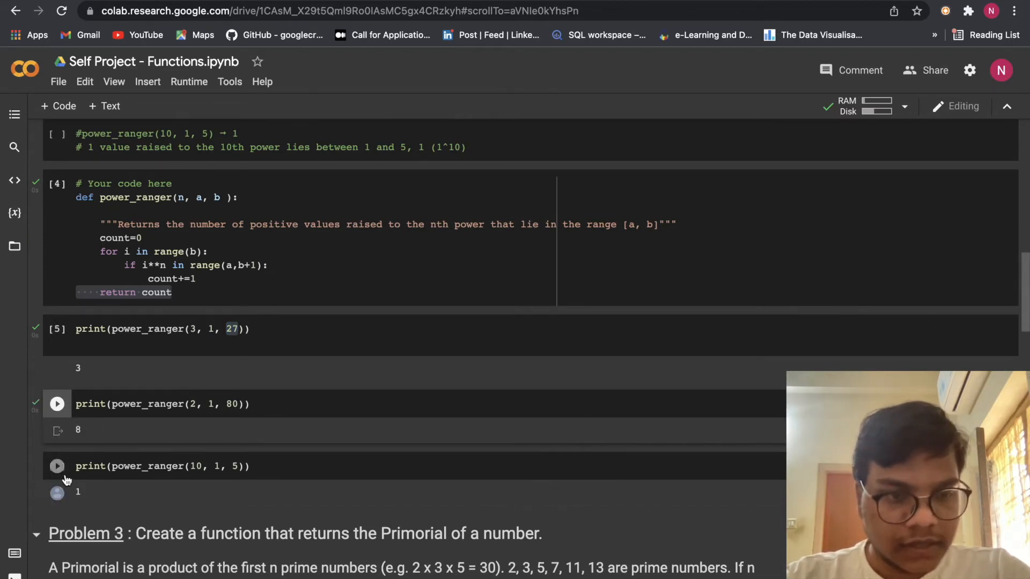
pyautogui.click(56, 403)
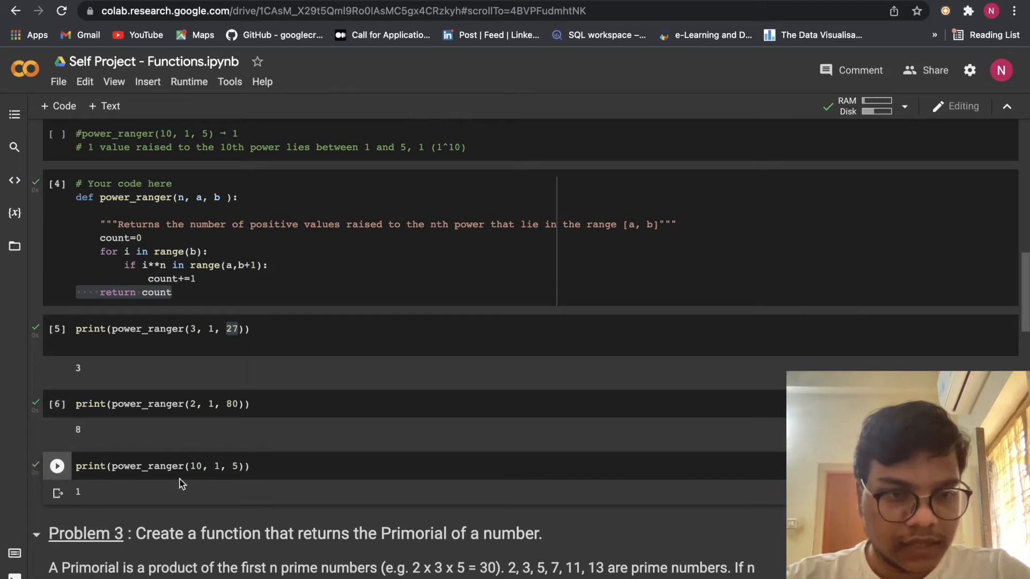
pyautogui.scroll(3)
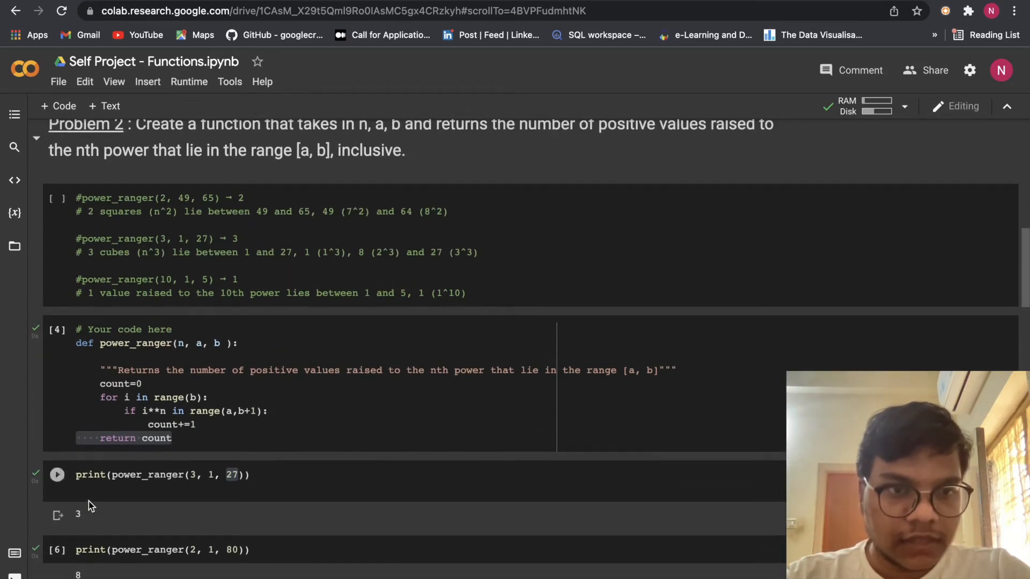
pyautogui.scroll(3)
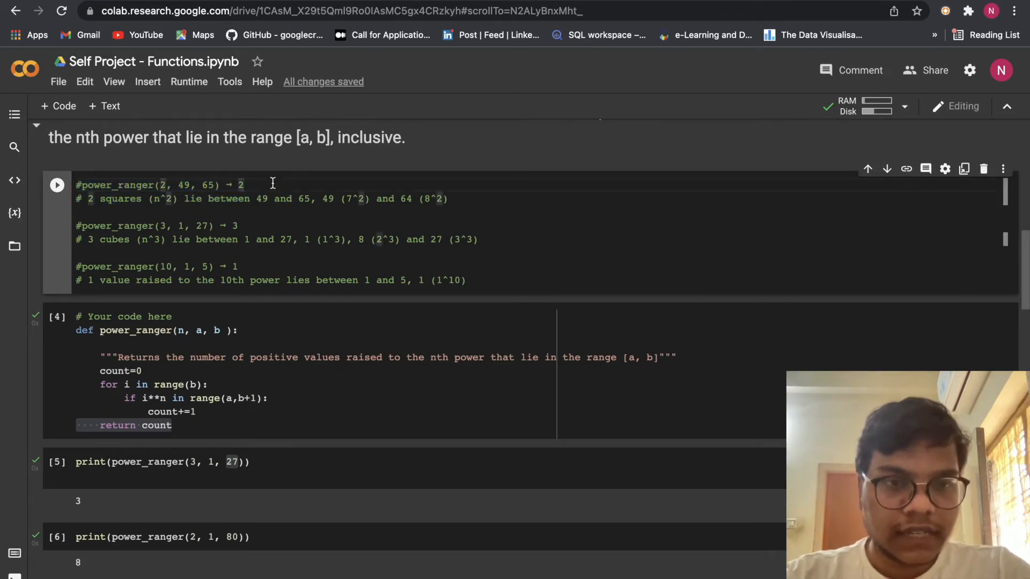
pyautogui.scroll(-3)
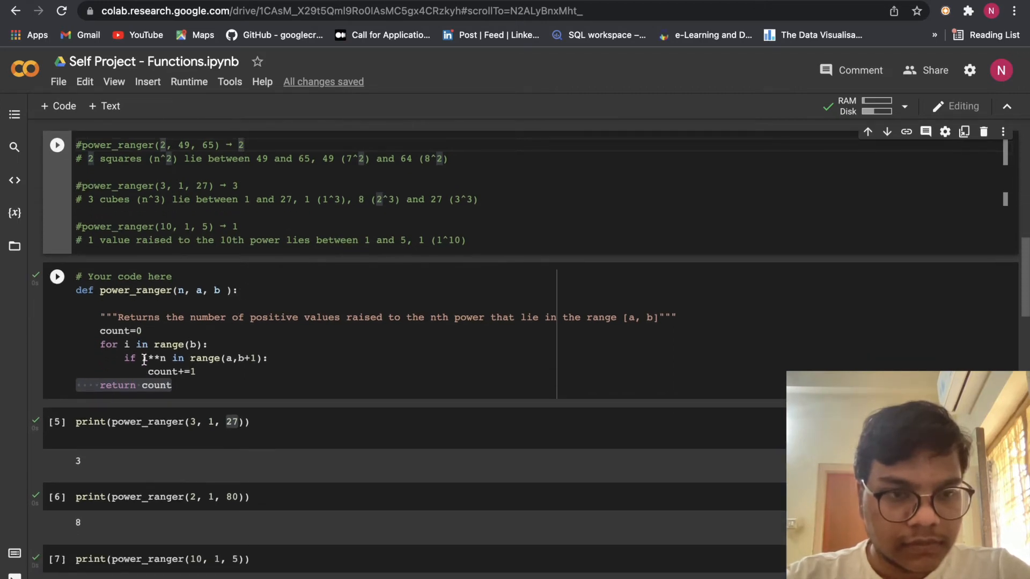
pyautogui.doubleClick(154, 358)
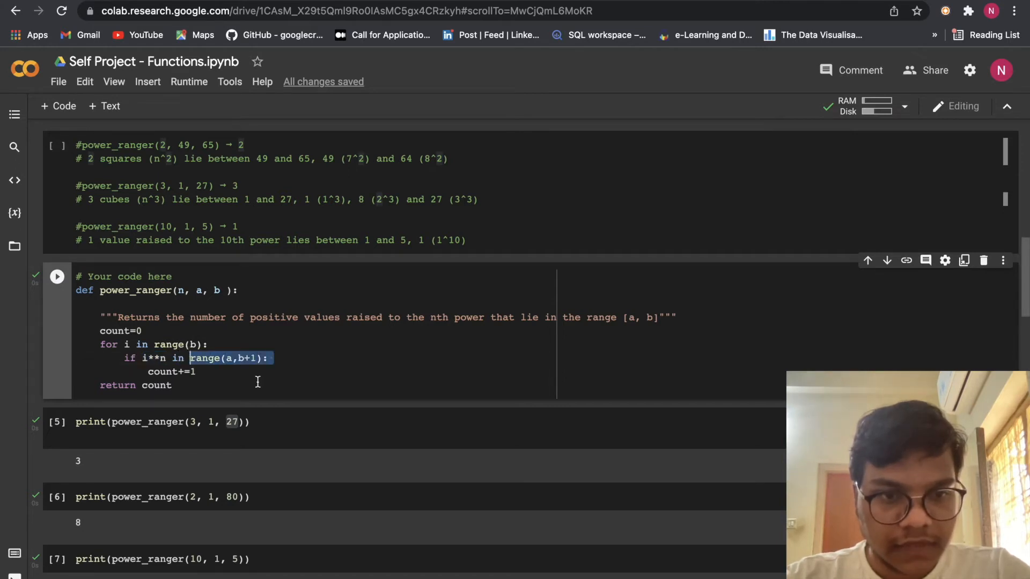
pyautogui.scroll(-3)
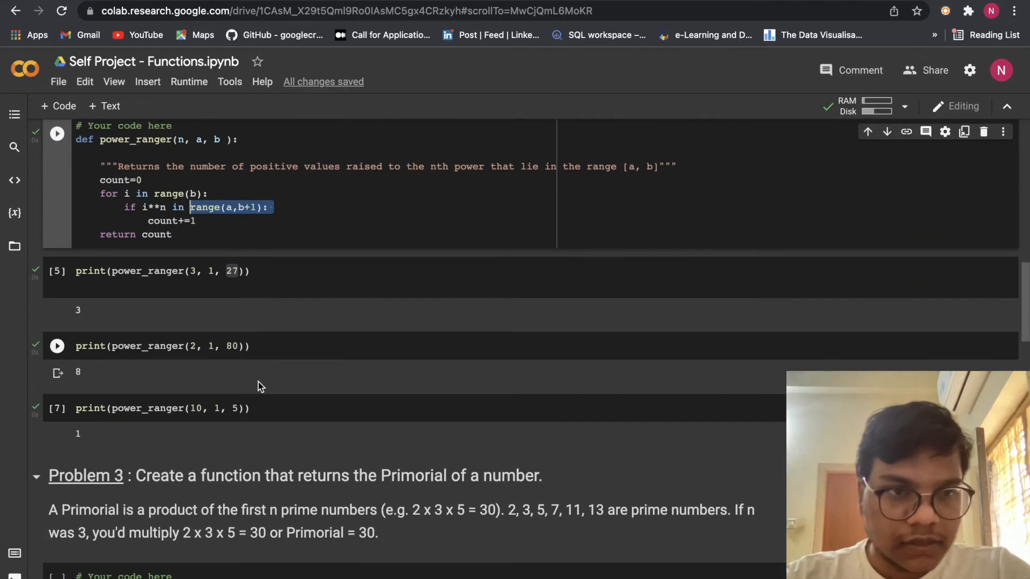
pyautogui.scroll(3)
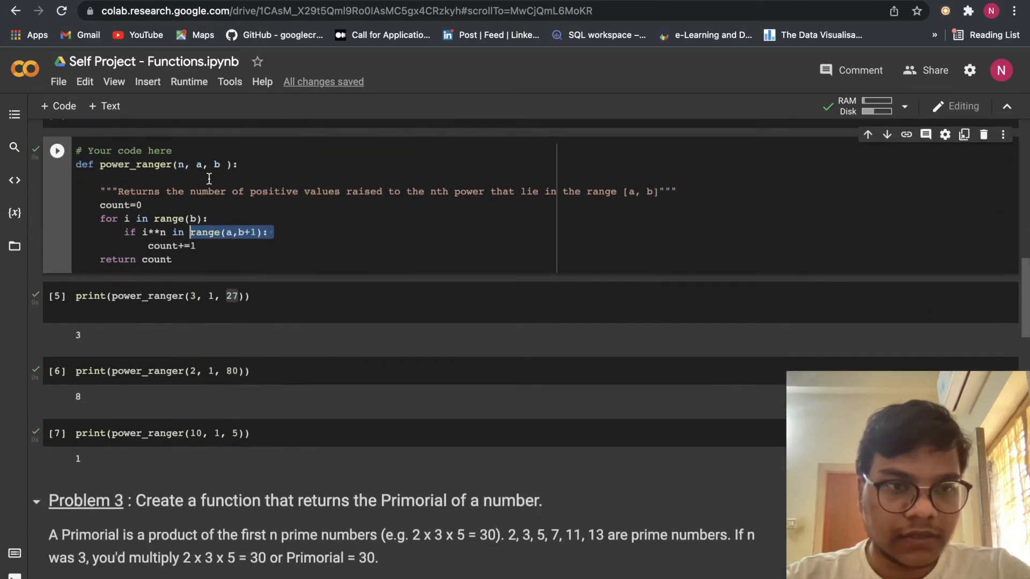
pyautogui.scroll(-3)
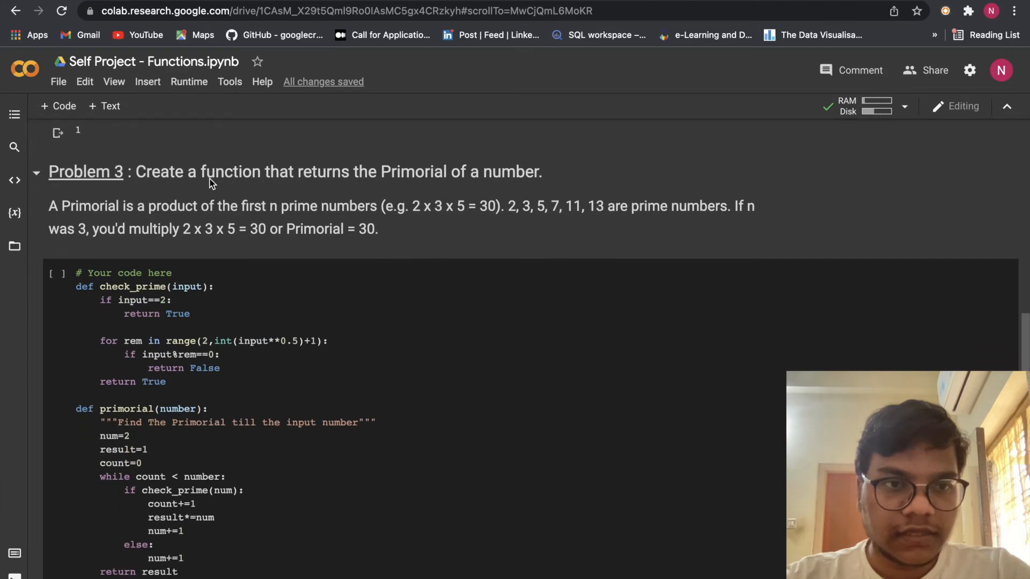
pyautogui.scroll(-3)
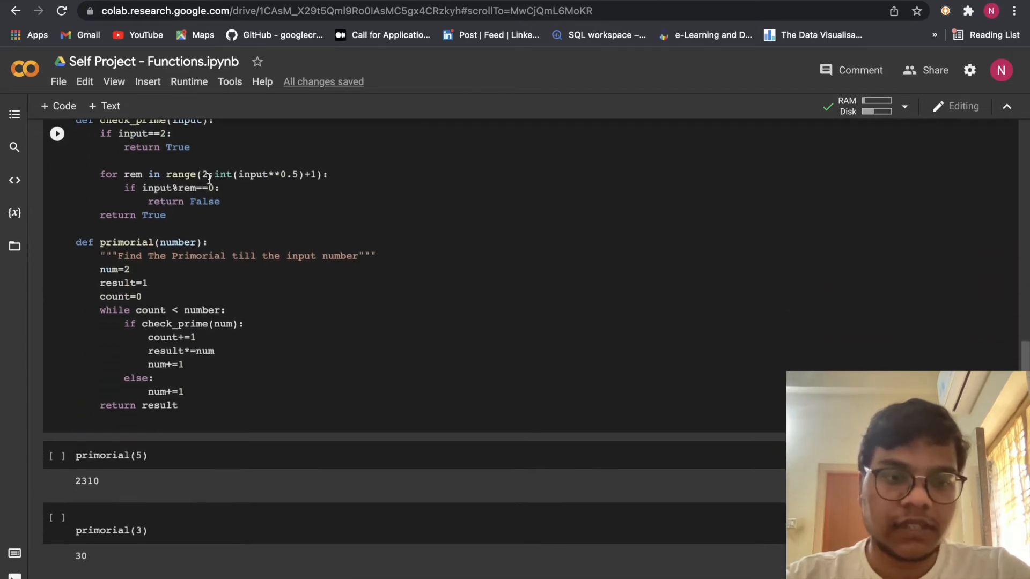
pyautogui.scroll(-3)
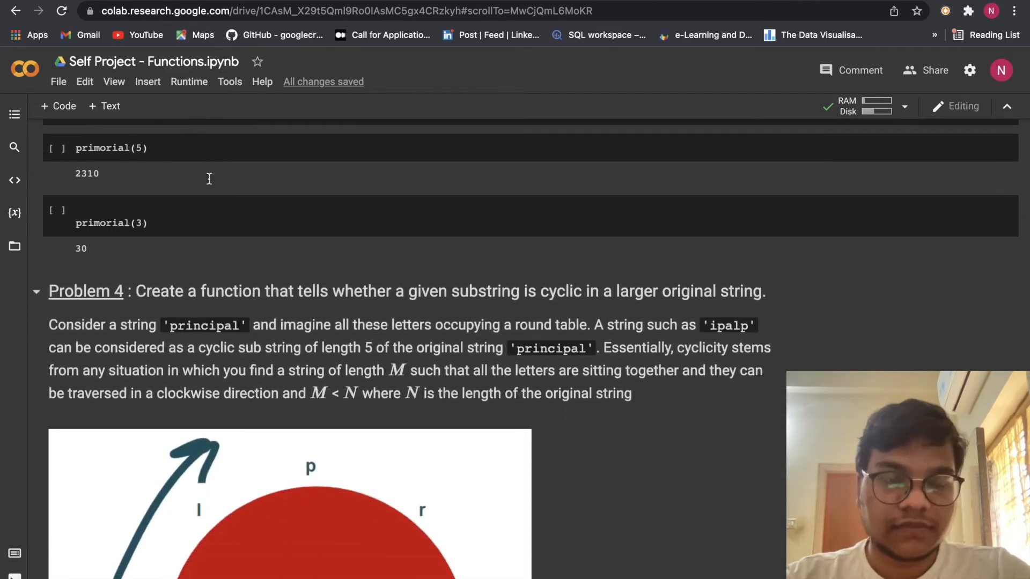
pyautogui.scroll(3)
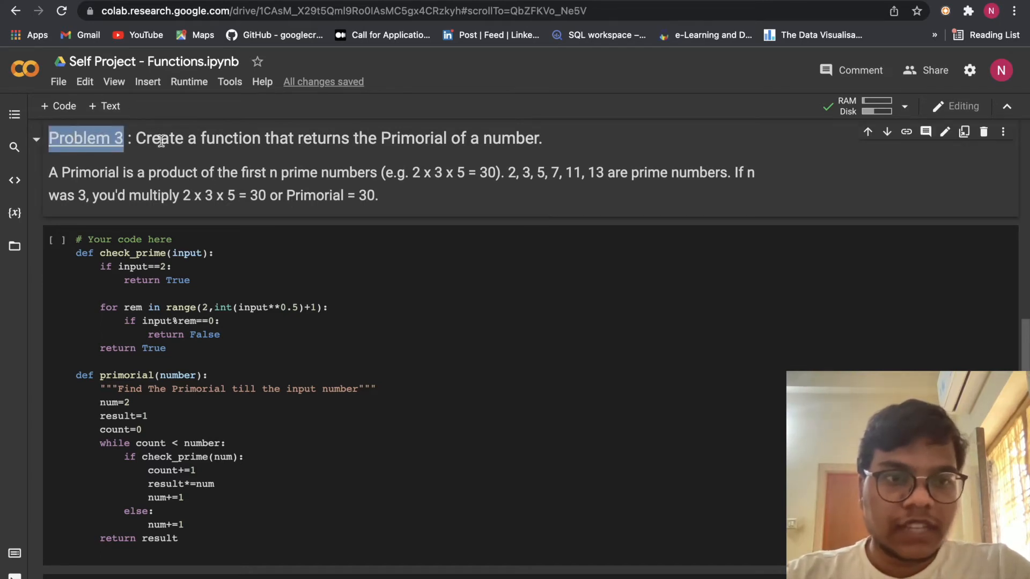
pyautogui.moveTo(446, 155)
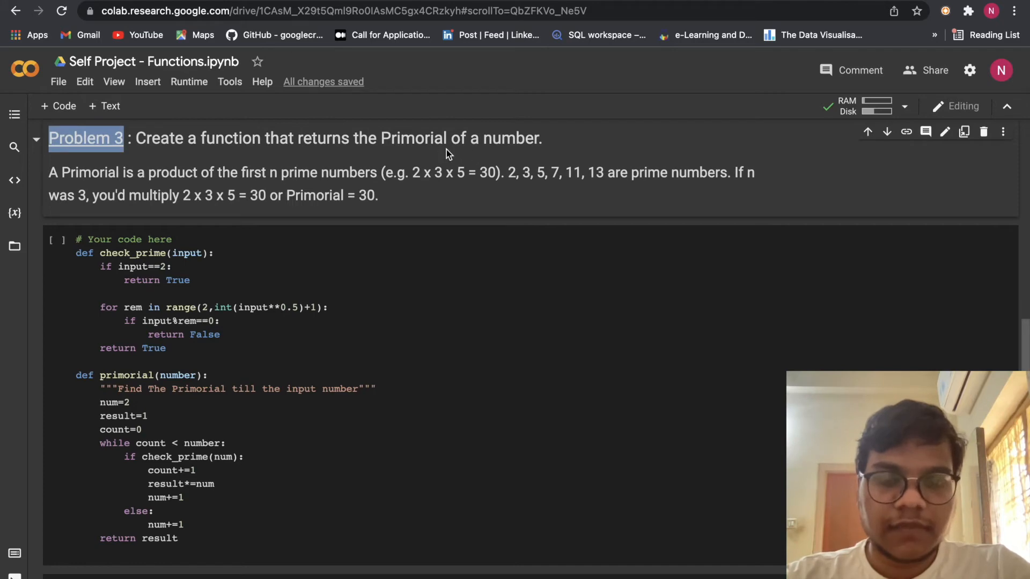
pyautogui.moveTo(503, 141)
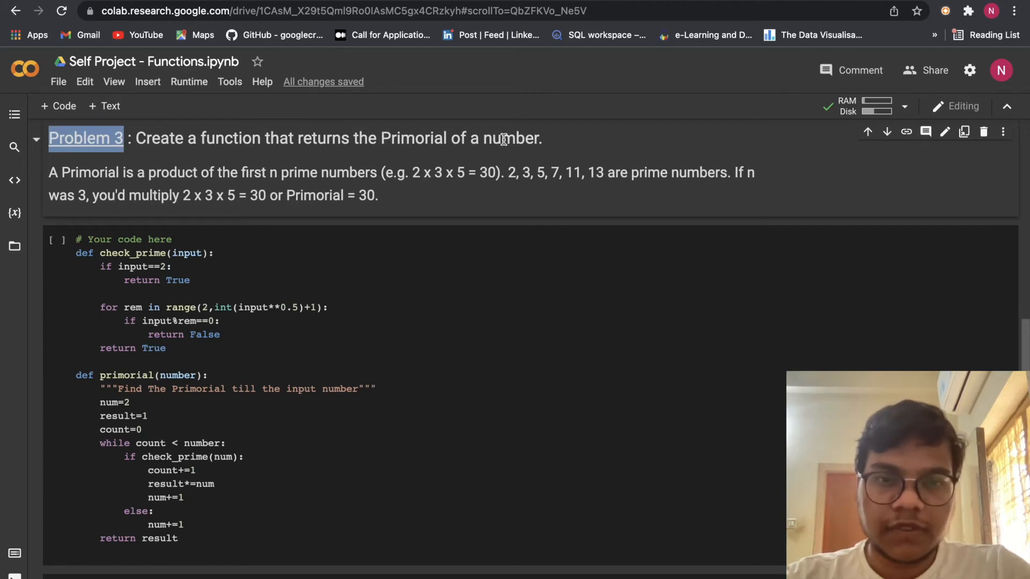
pyautogui.moveTo(51, 219)
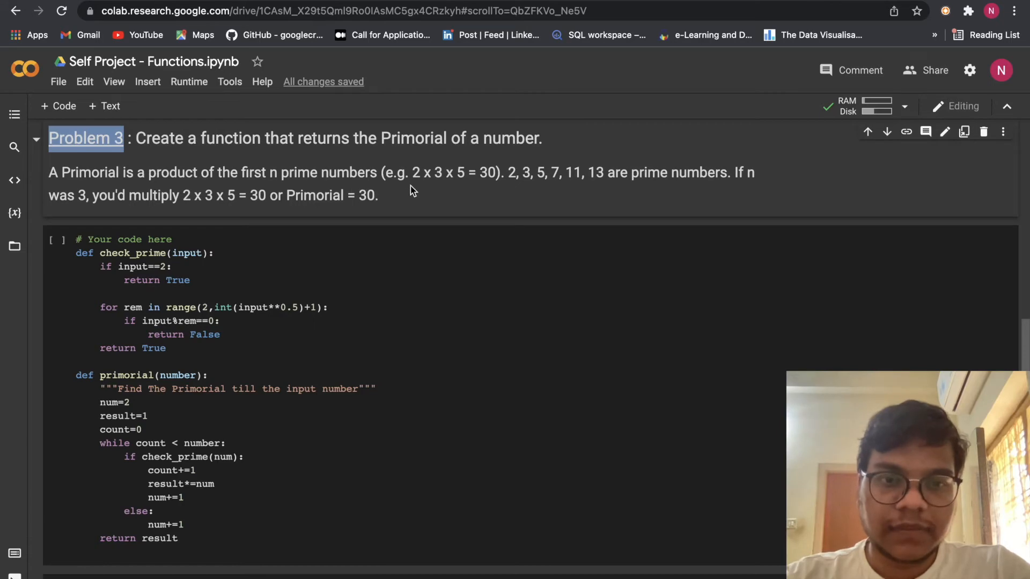
pyautogui.moveTo(489, 176)
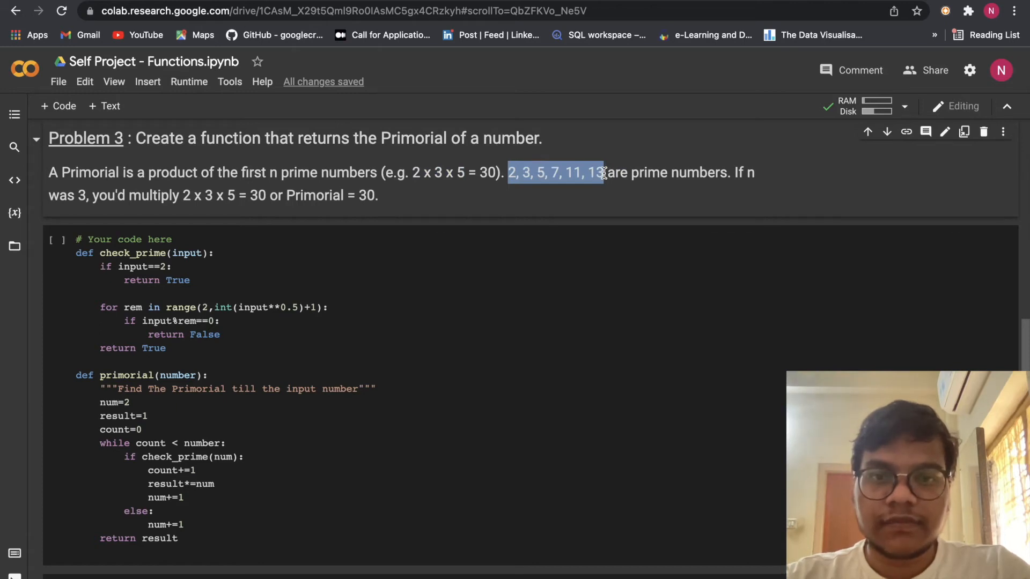
pyautogui.click(509, 172)
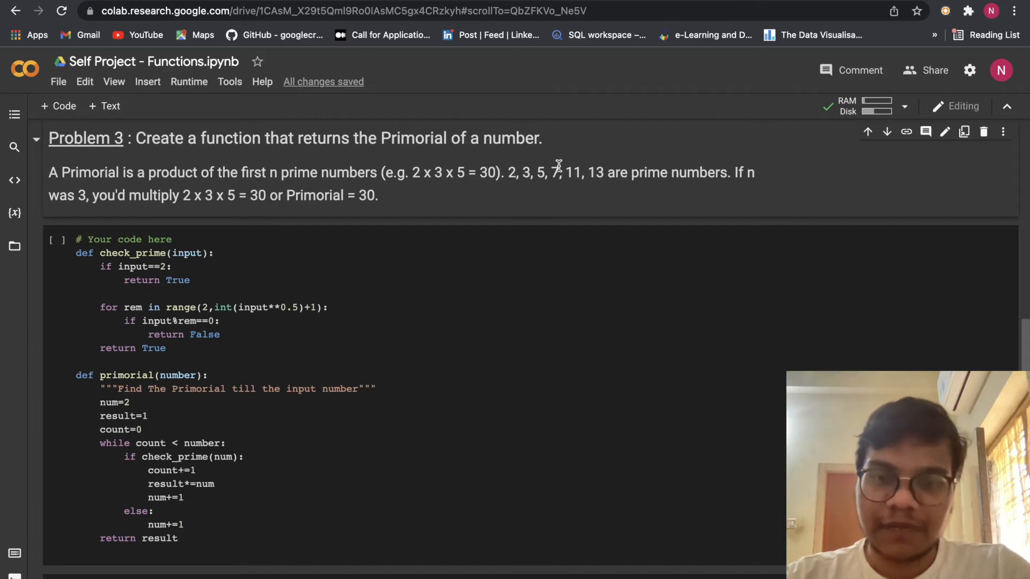
pyautogui.moveTo(586, 181)
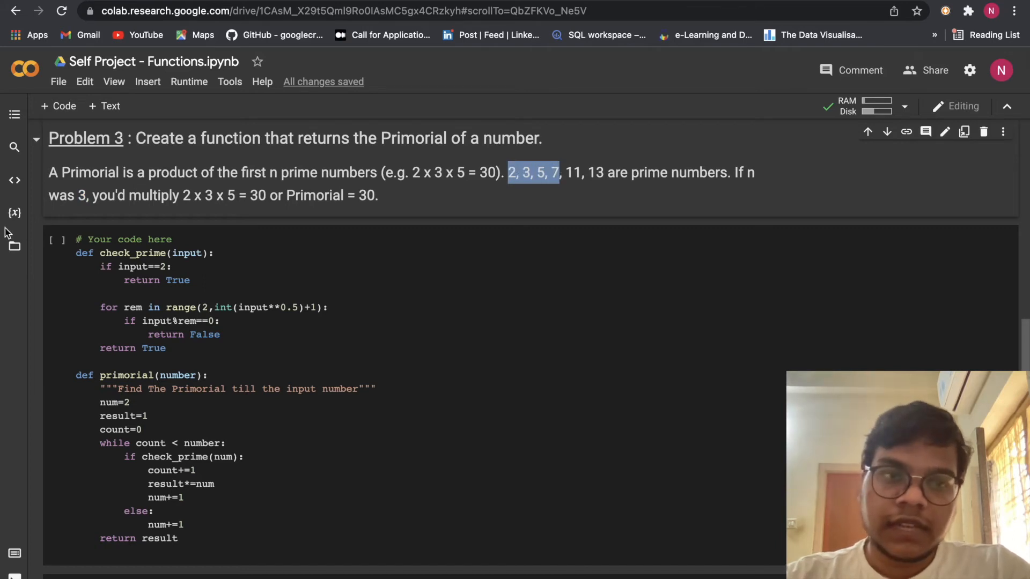
pyautogui.moveTo(582, 171)
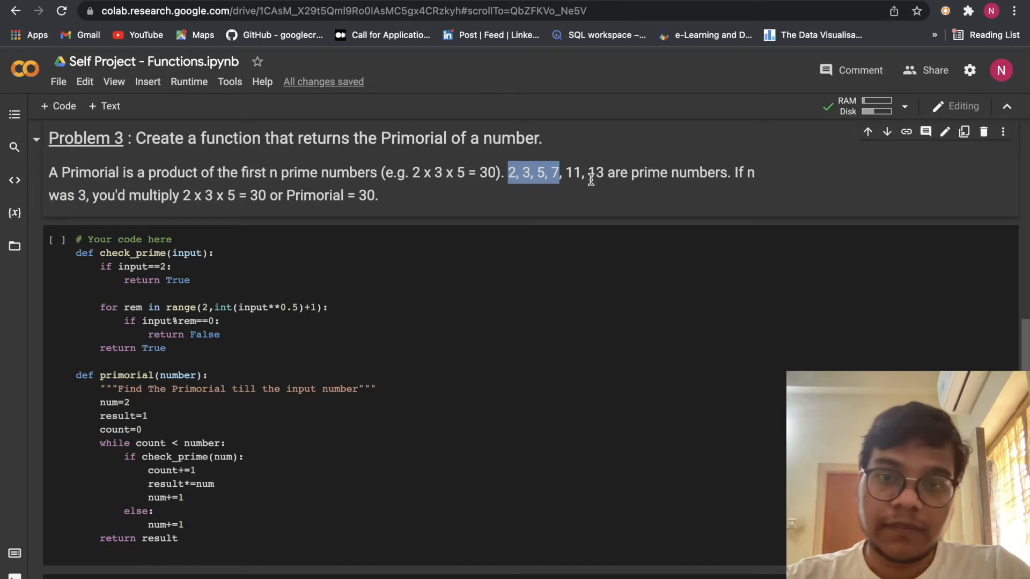
pyautogui.scroll(-3)
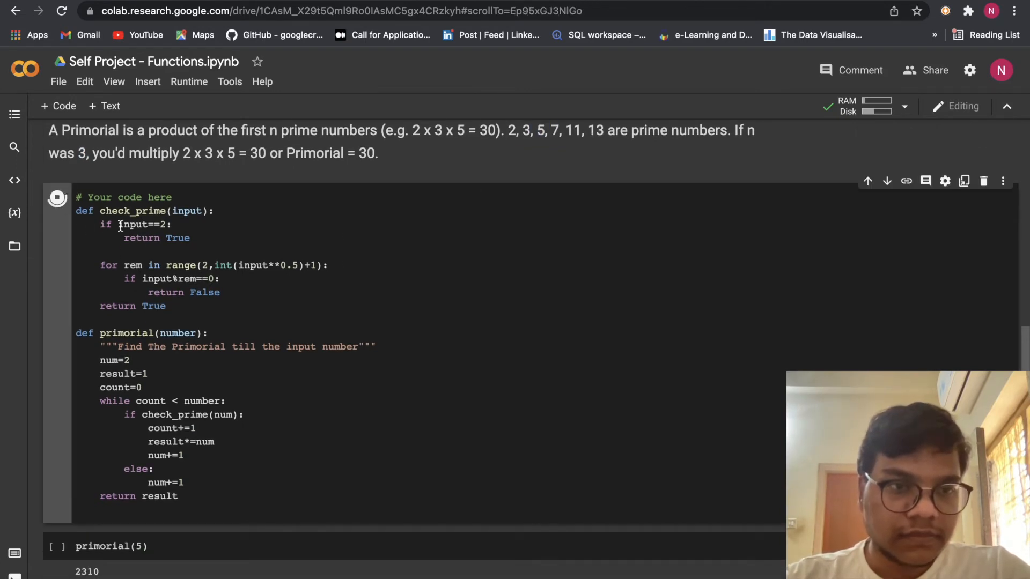
pyautogui.click(56, 196)
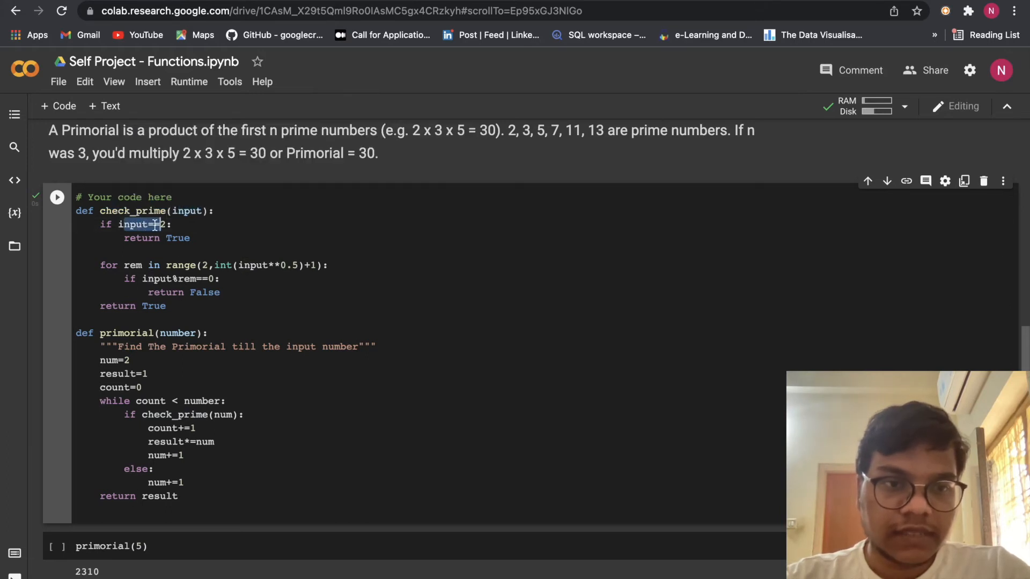
pyautogui.doubleClick(178, 237)
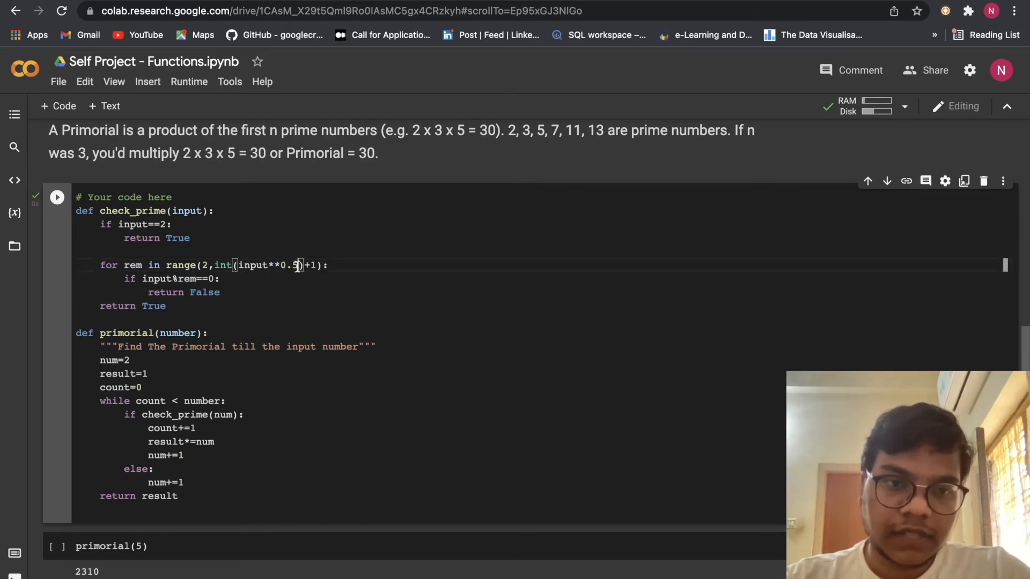
pyautogui.doubleClick(288, 264)
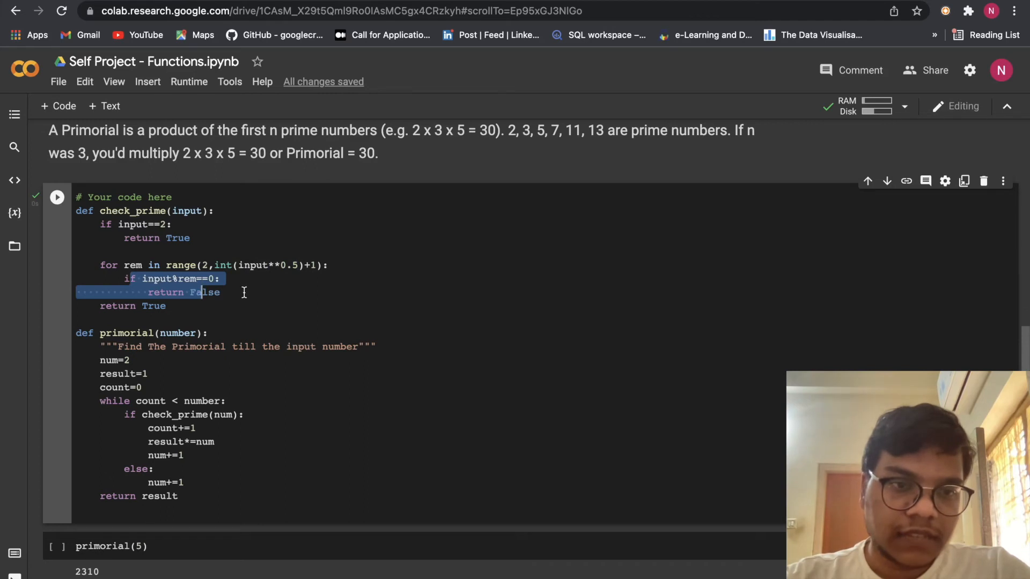
pyautogui.scroll(3)
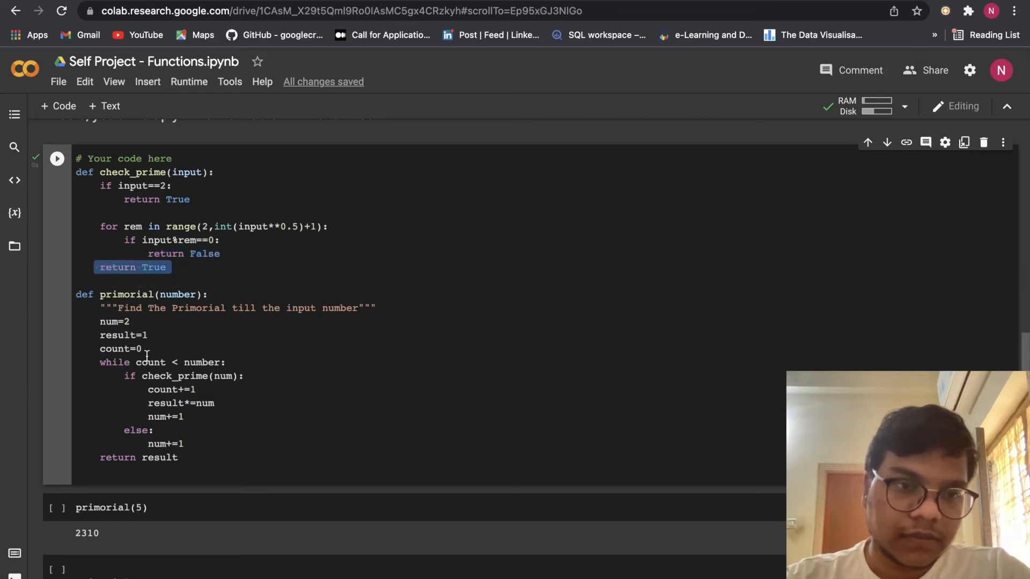
pyautogui.scroll(-3)
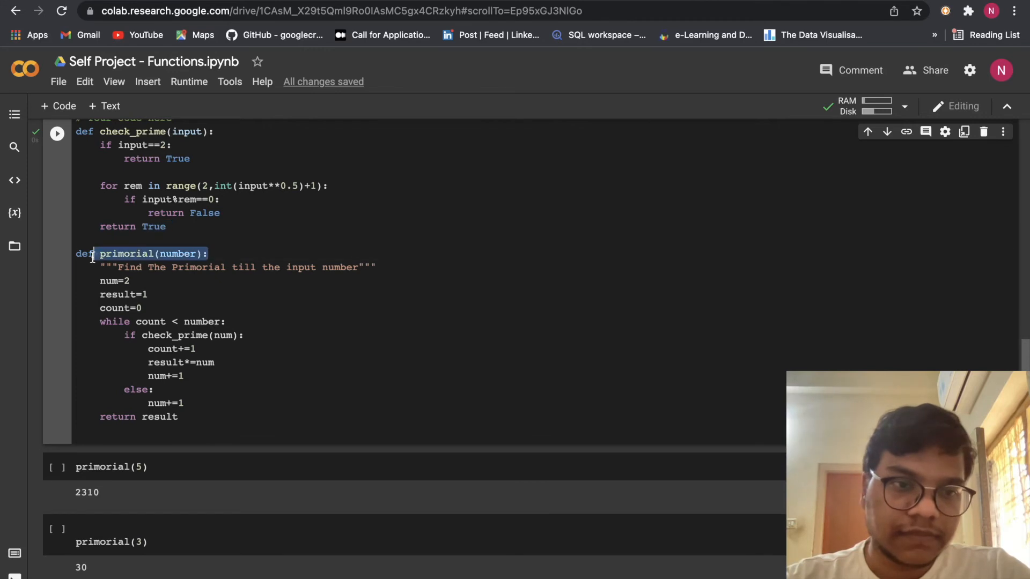
pyautogui.scroll(-3)
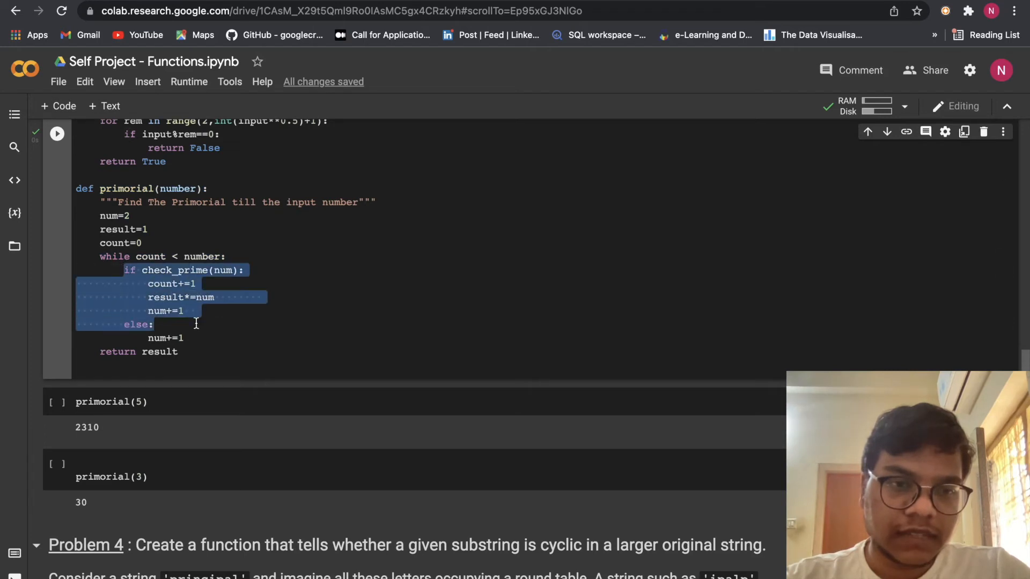
pyautogui.click(151, 256)
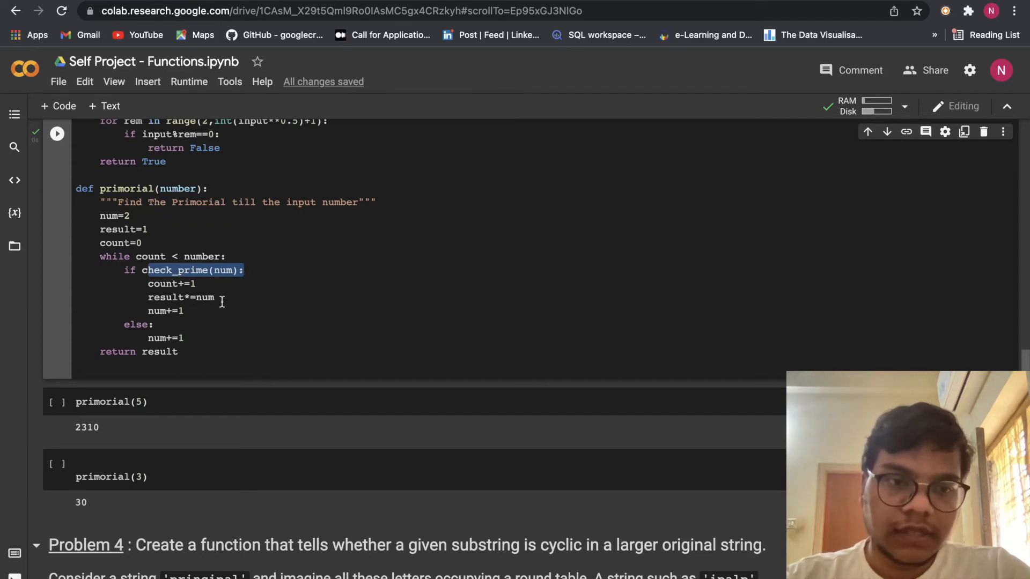
pyautogui.moveTo(171, 351)
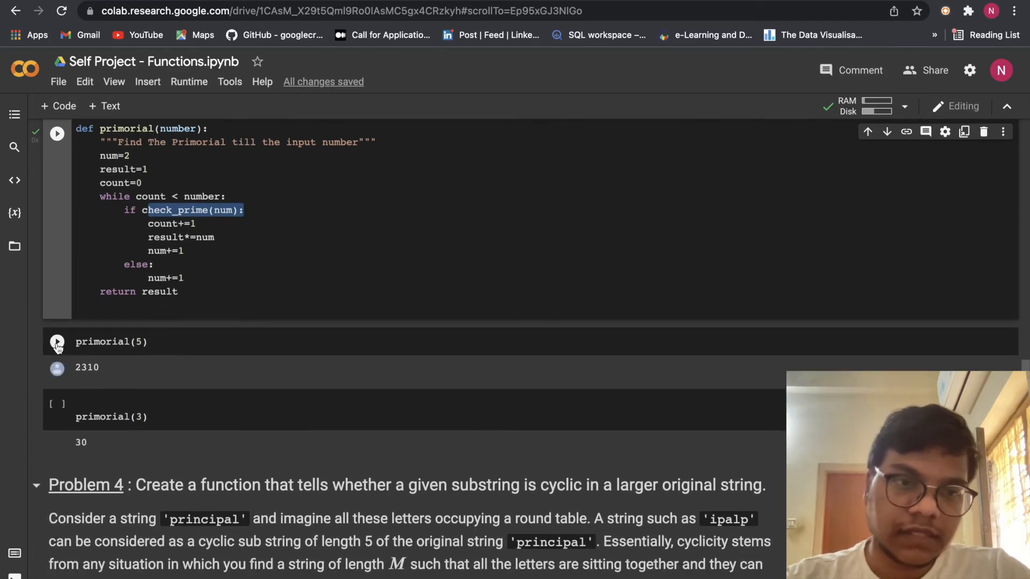
pyautogui.click(57, 341)
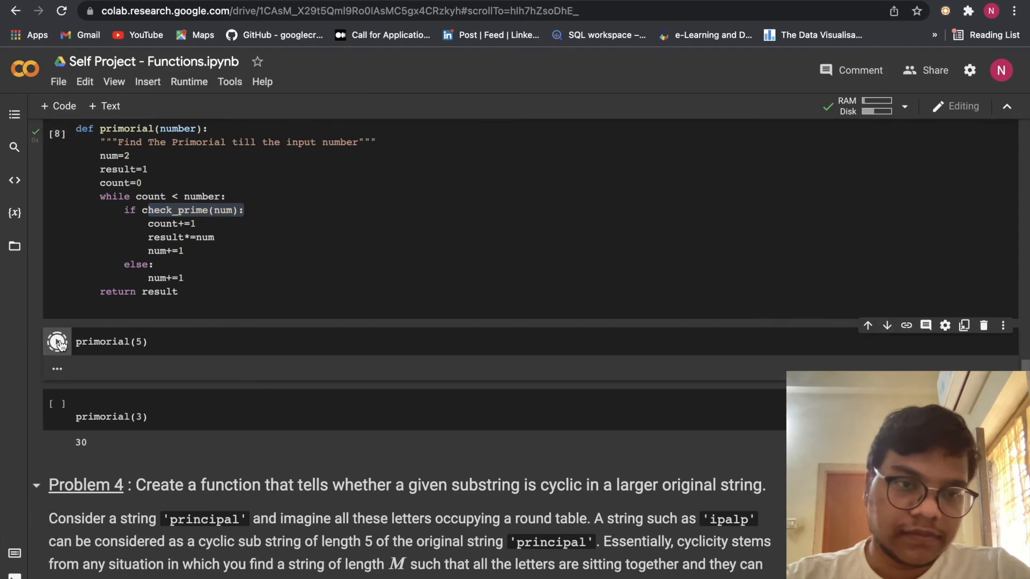
pyautogui.click(58, 341)
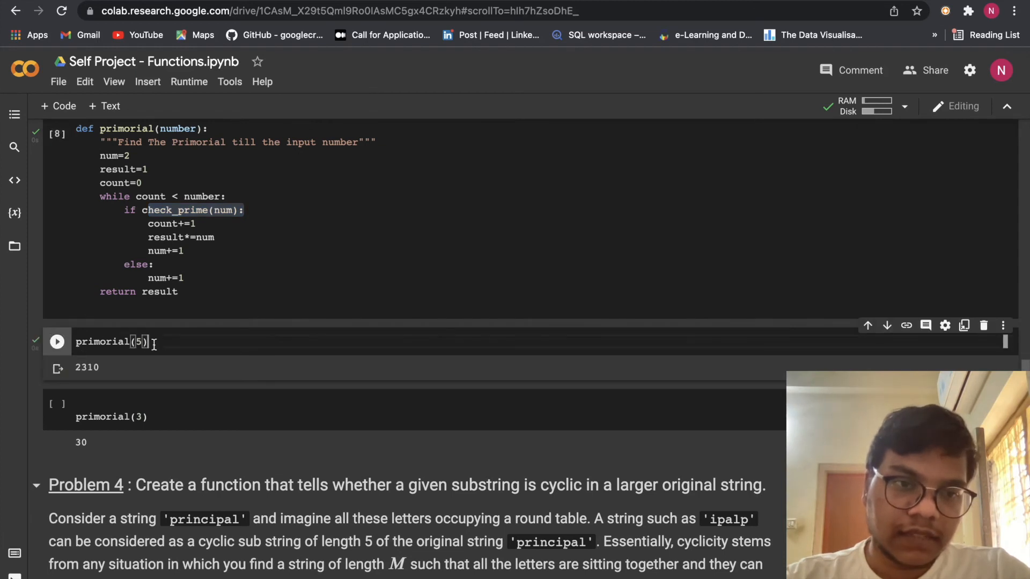
pyautogui.tripleClick(111, 342)
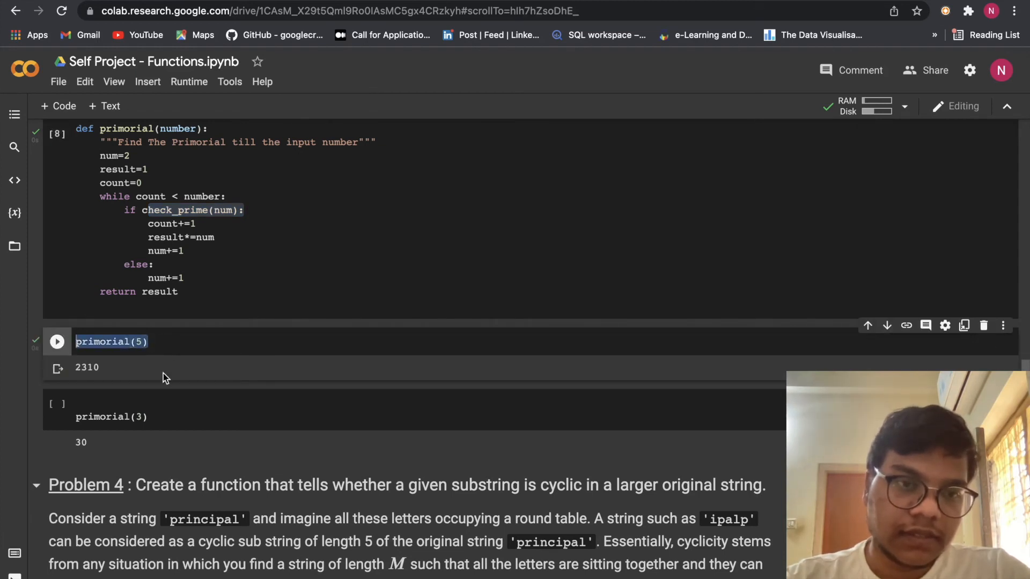
pyautogui.click(57, 341)
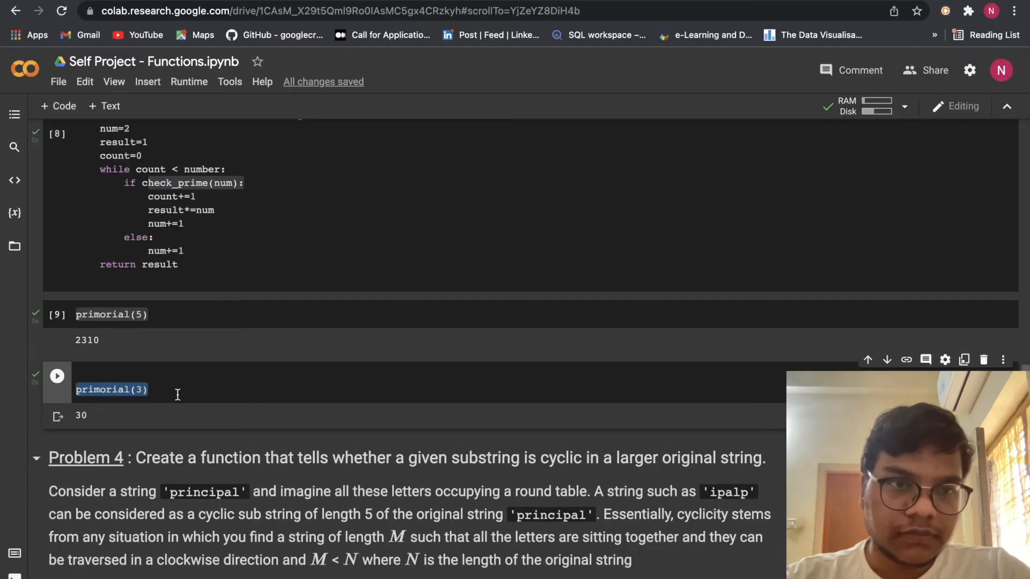
pyautogui.scroll(-3)
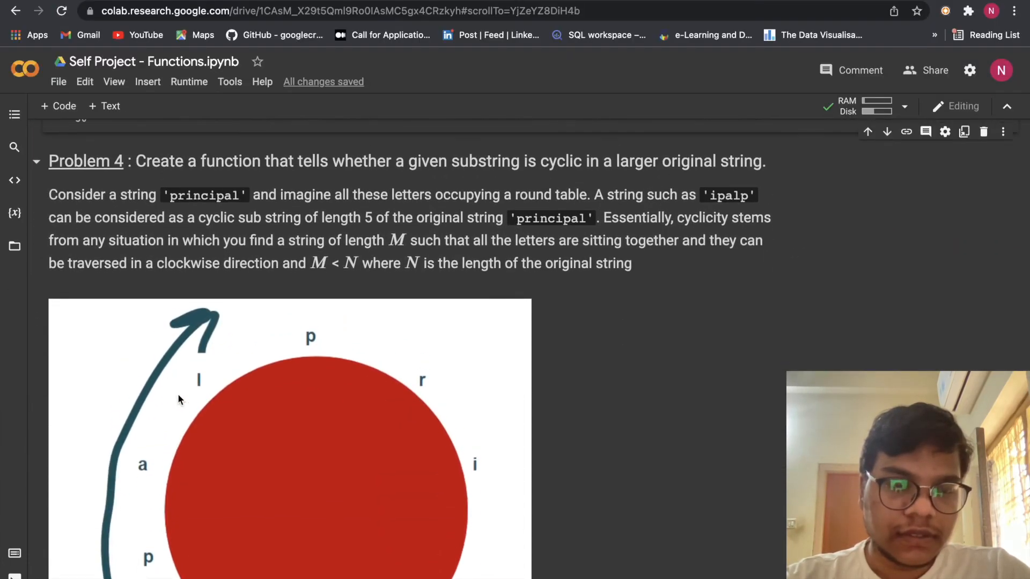
pyautogui.scroll(3)
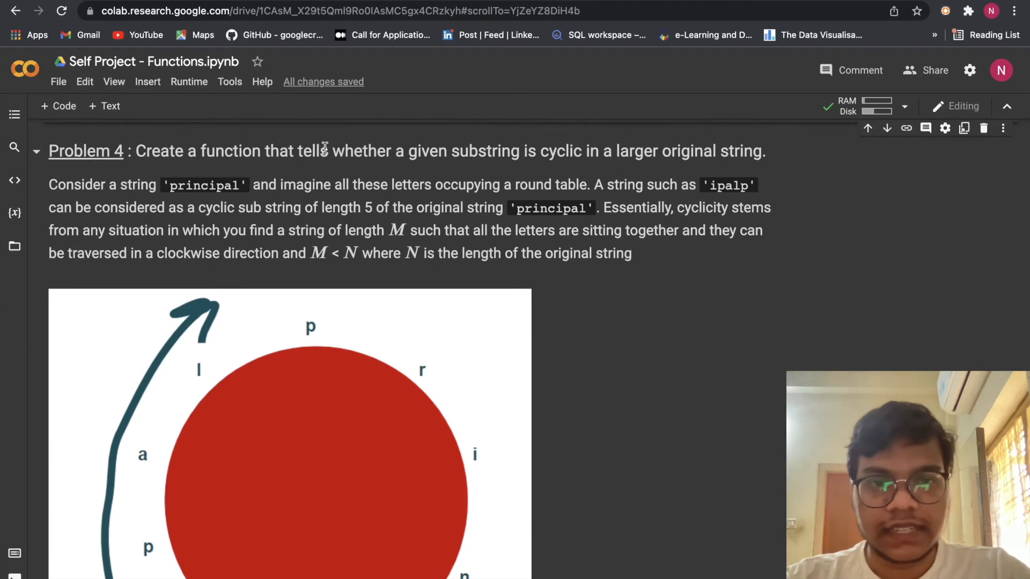
pyautogui.moveTo(559, 176)
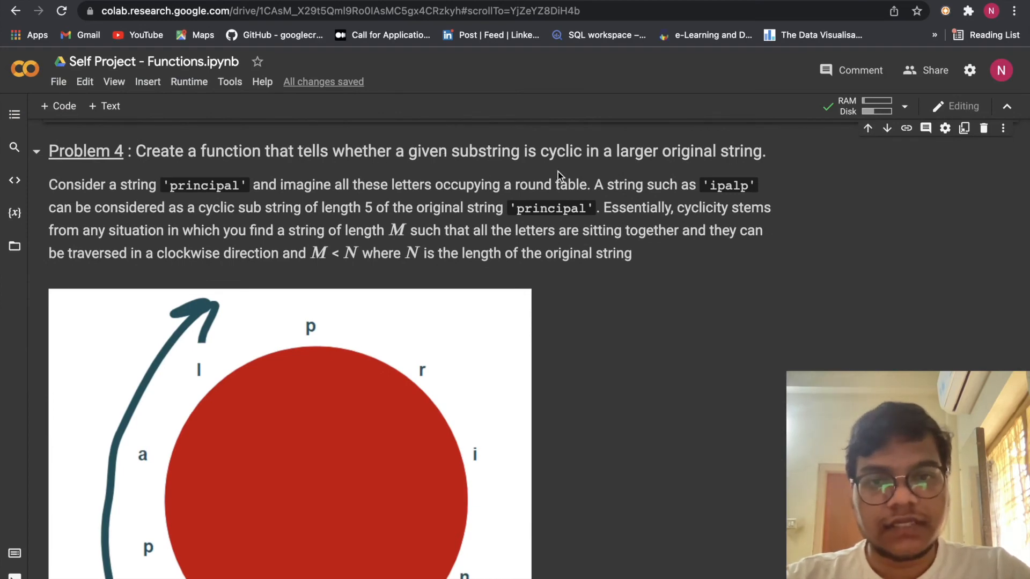
pyautogui.moveTo(670, 155)
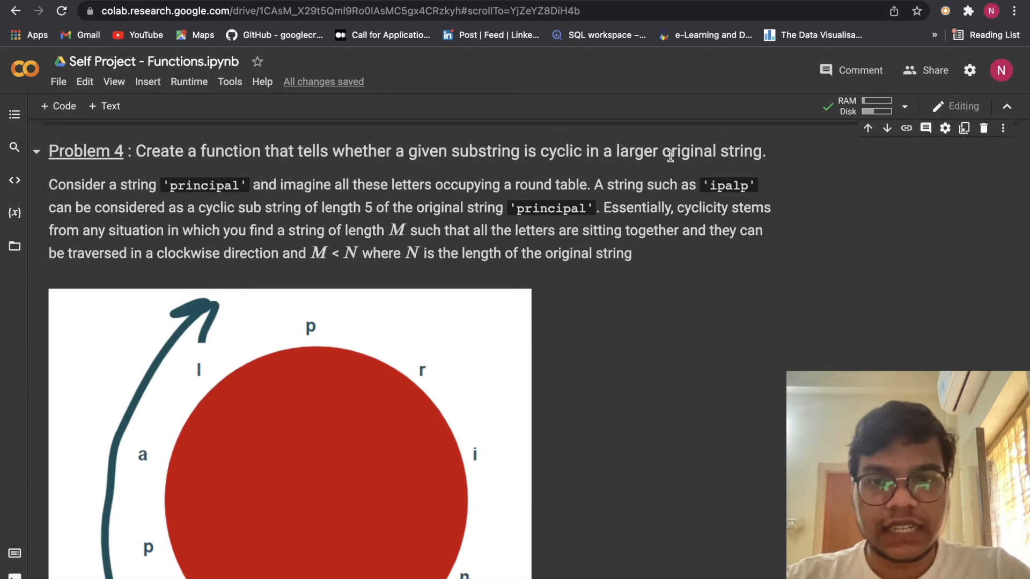
pyautogui.moveTo(733, 169)
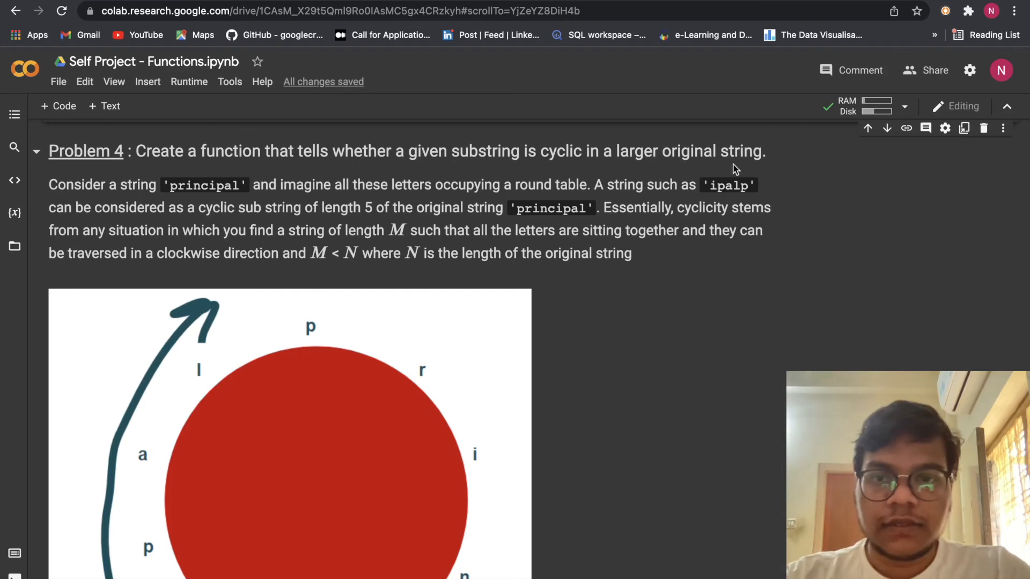
pyautogui.moveTo(128, 182)
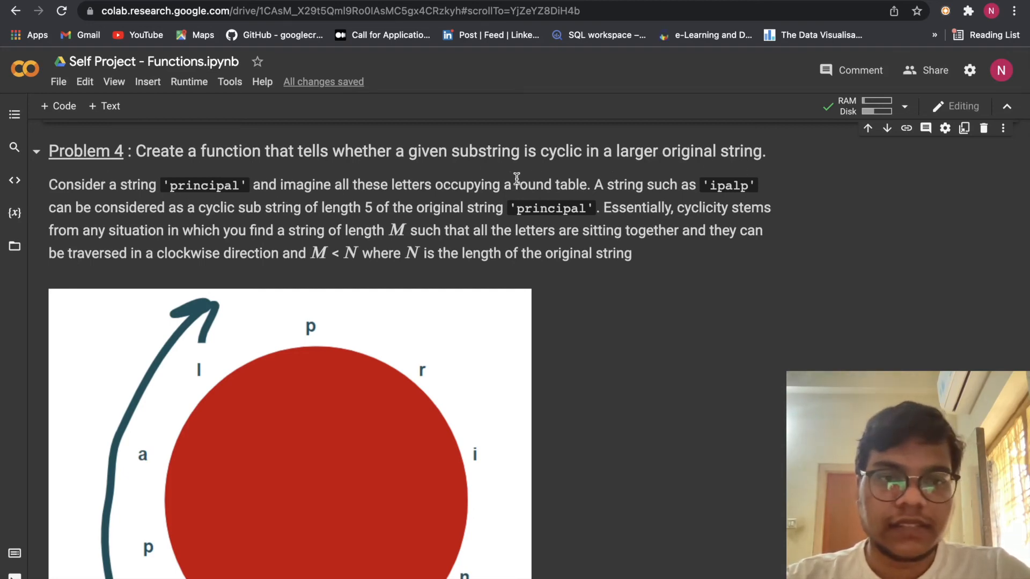
pyautogui.moveTo(472, 200)
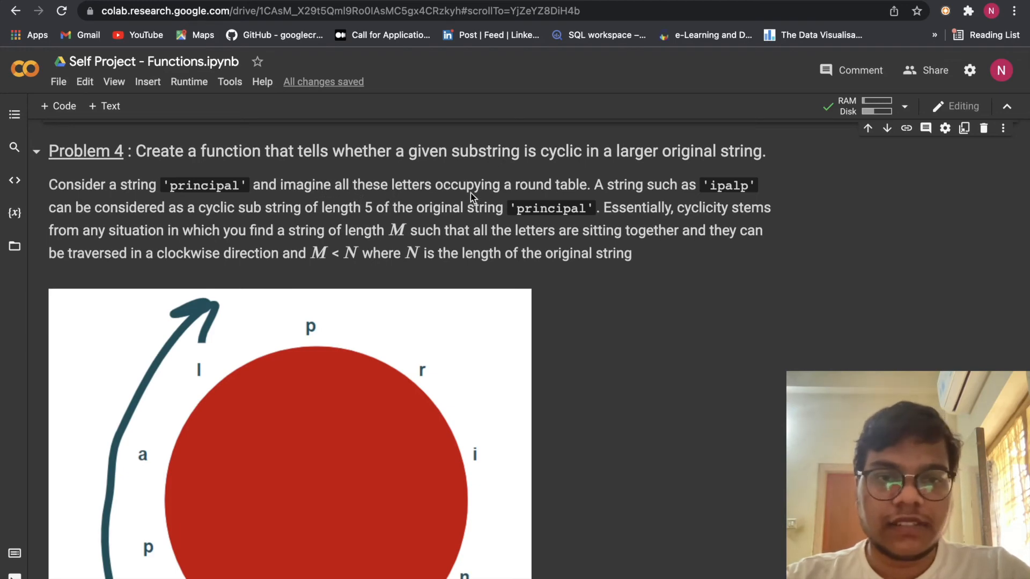
pyautogui.moveTo(650, 186)
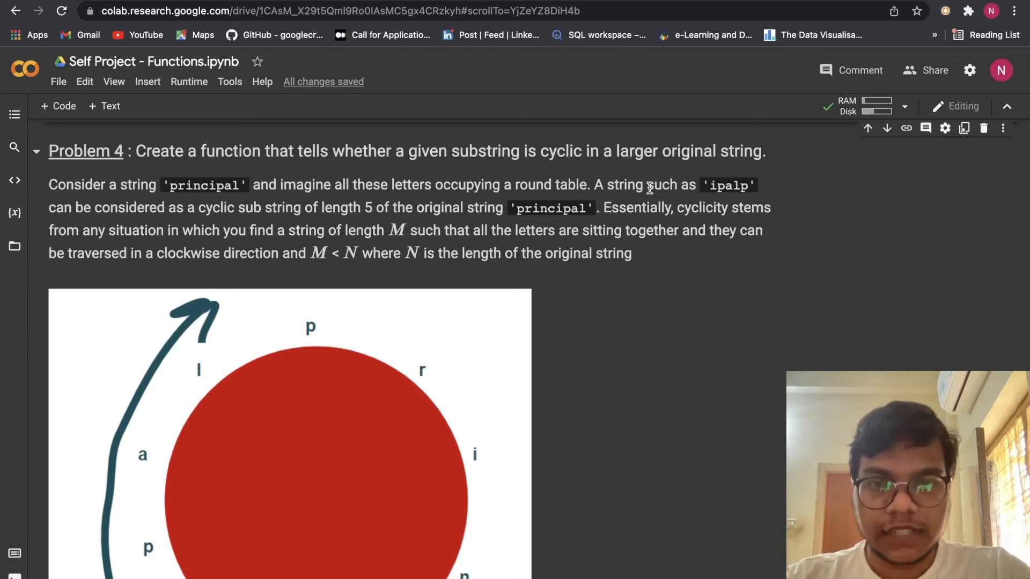
pyautogui.moveTo(768, 195)
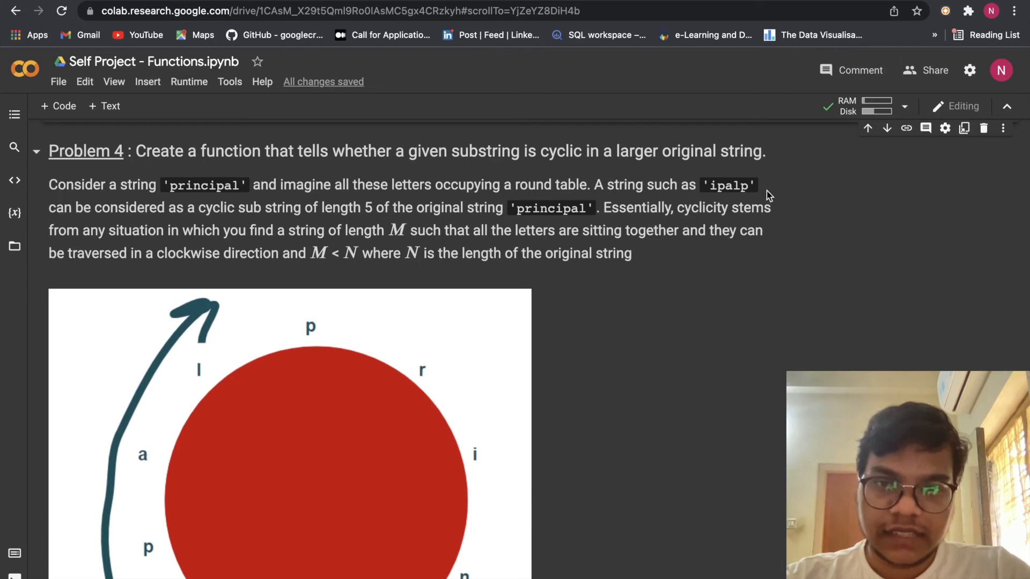
pyautogui.moveTo(190, 223)
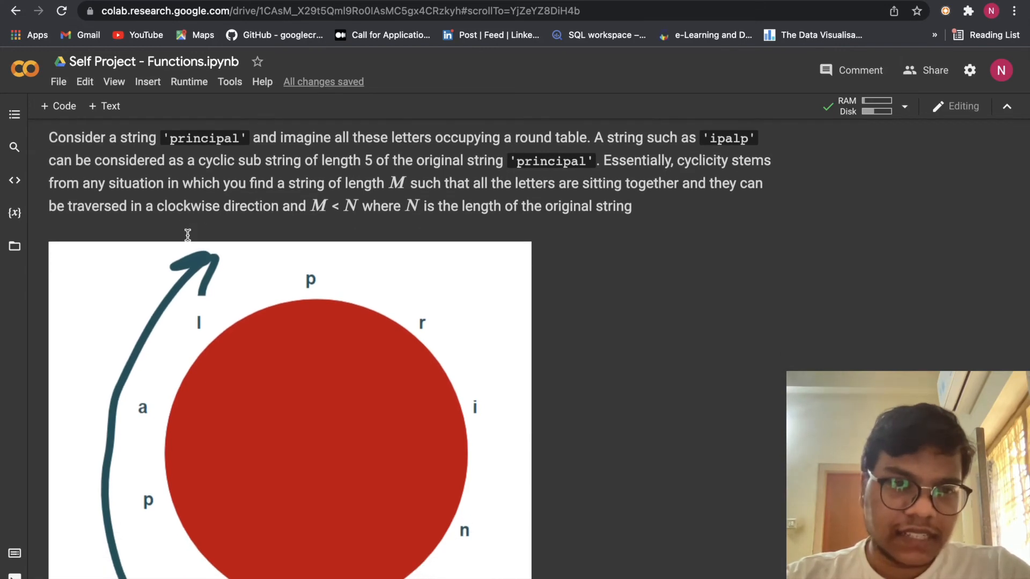
pyautogui.moveTo(349, 176)
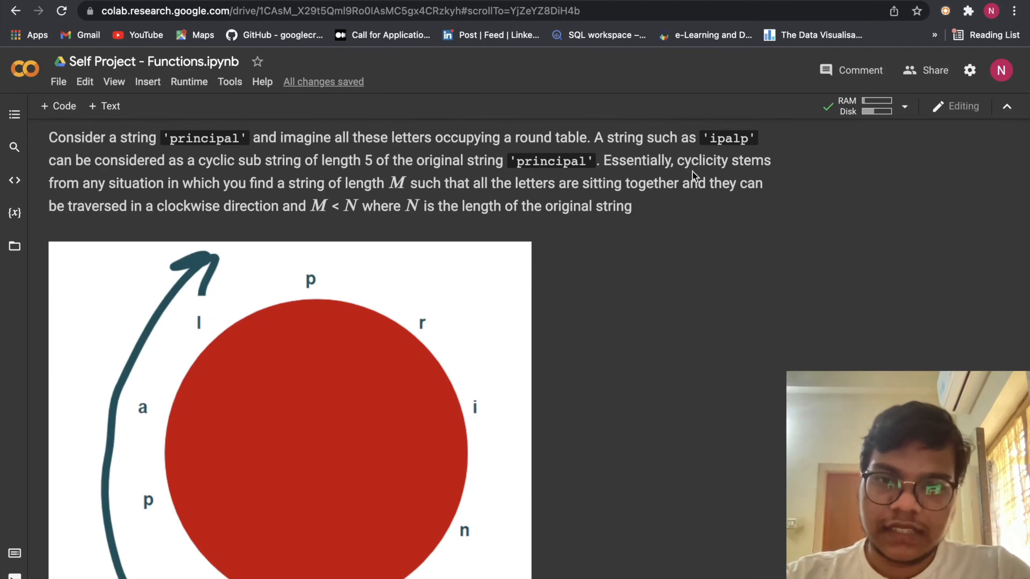
pyautogui.moveTo(32, 200)
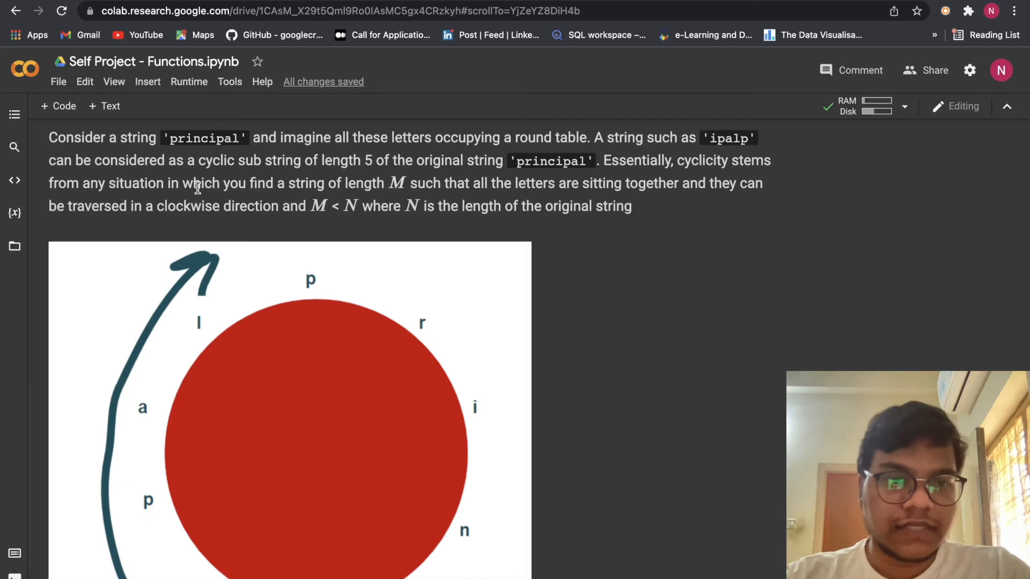
pyautogui.moveTo(309, 200)
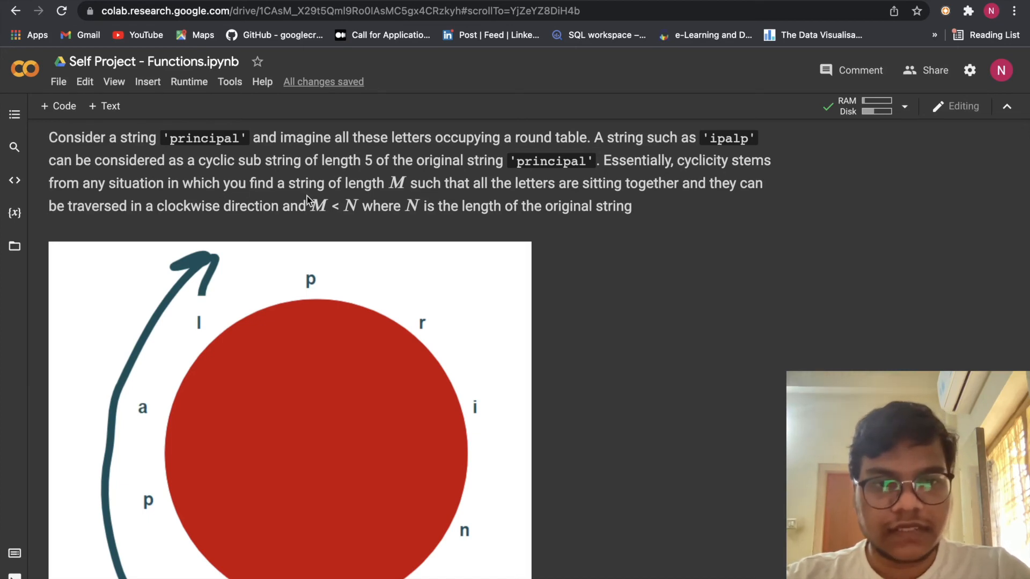
pyautogui.moveTo(512, 190)
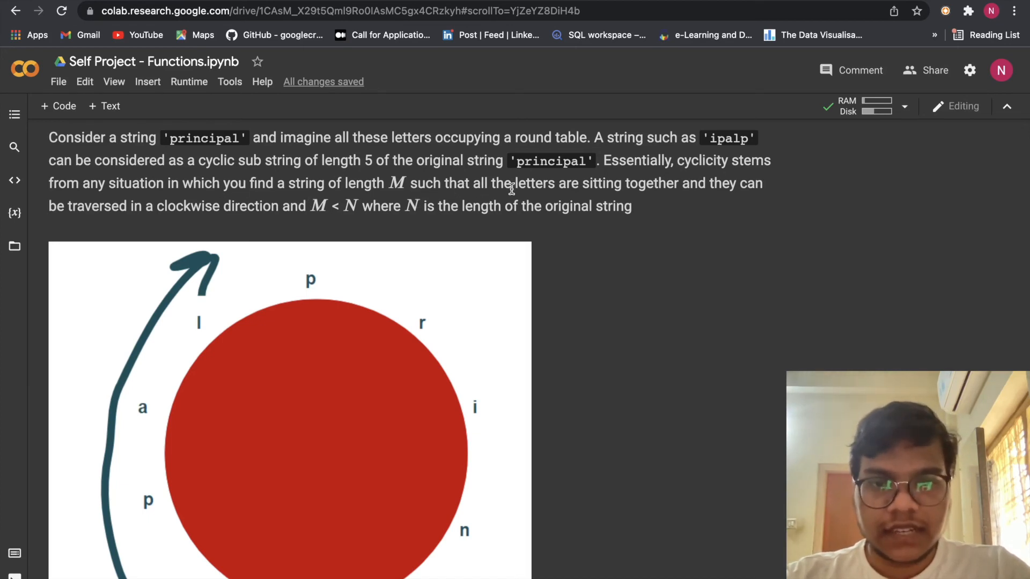
pyautogui.moveTo(676, 202)
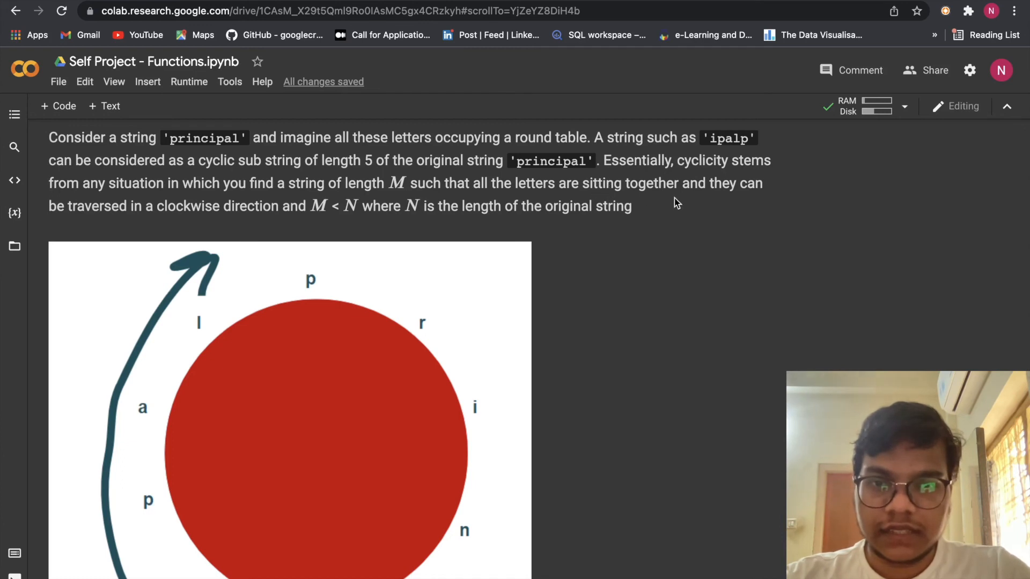
pyautogui.scroll(-3)
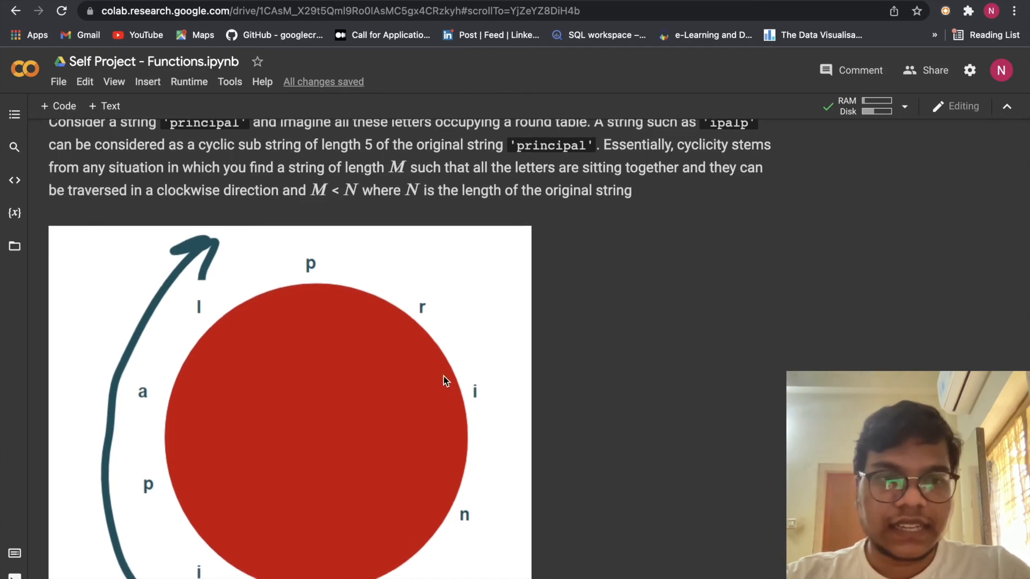
pyautogui.scroll(-3)
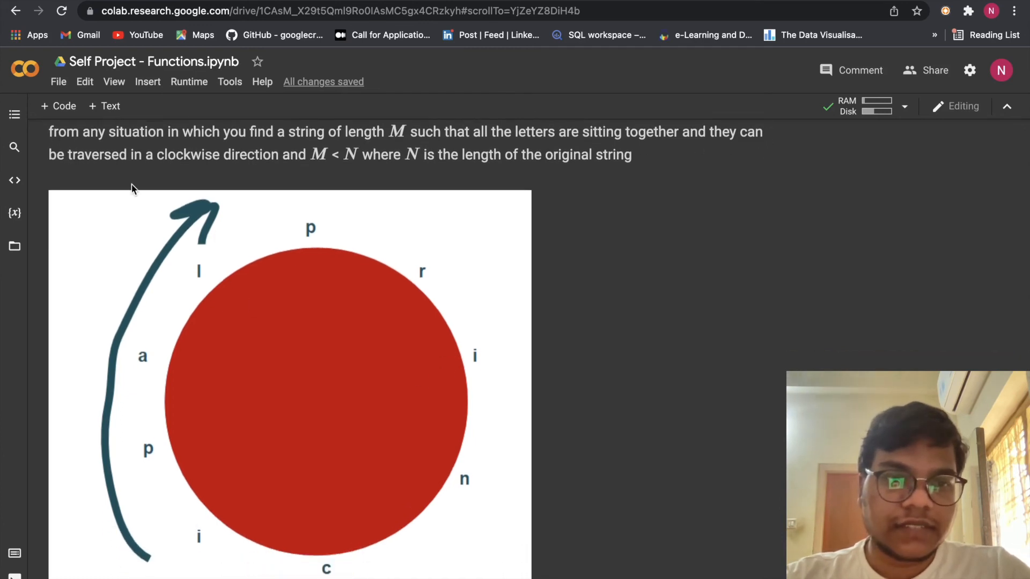
pyautogui.moveTo(293, 174)
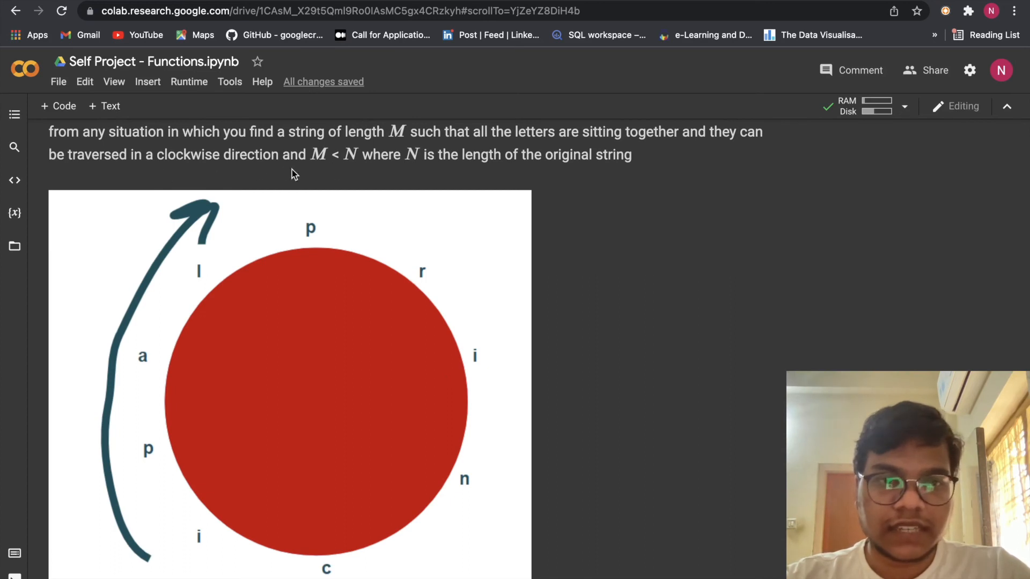
pyautogui.moveTo(454, 179)
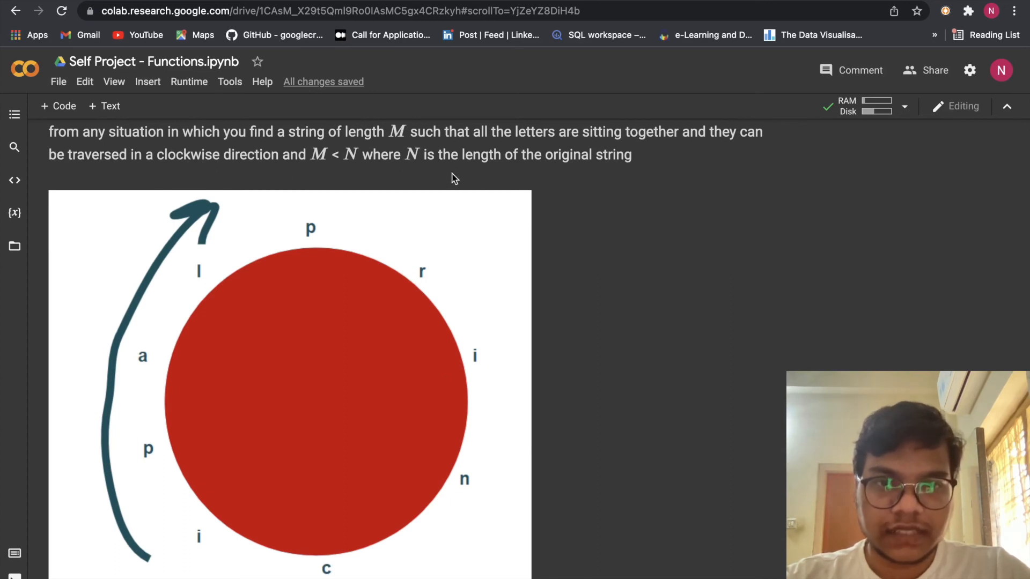
pyautogui.moveTo(173, 319)
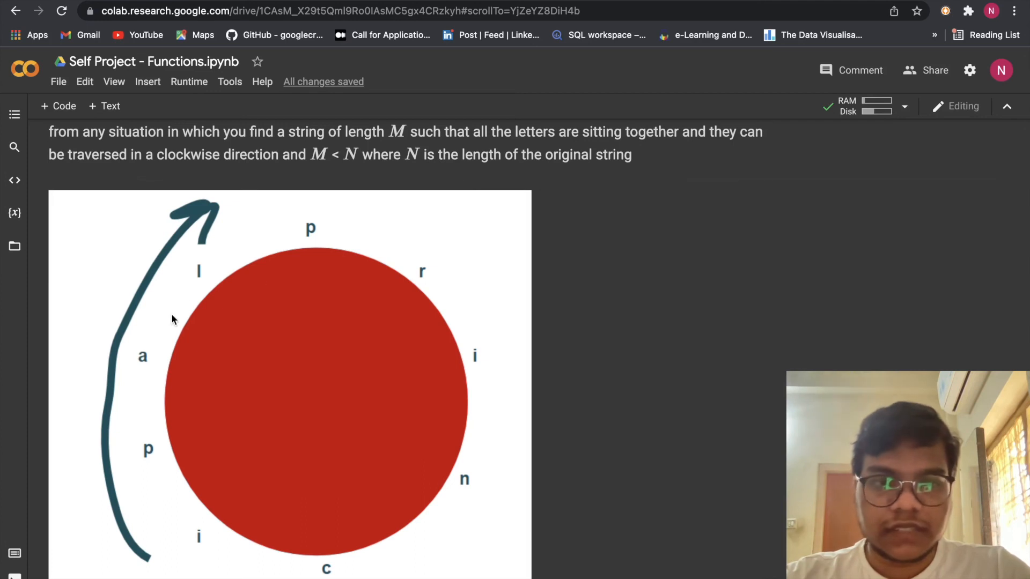
pyautogui.scroll(-3)
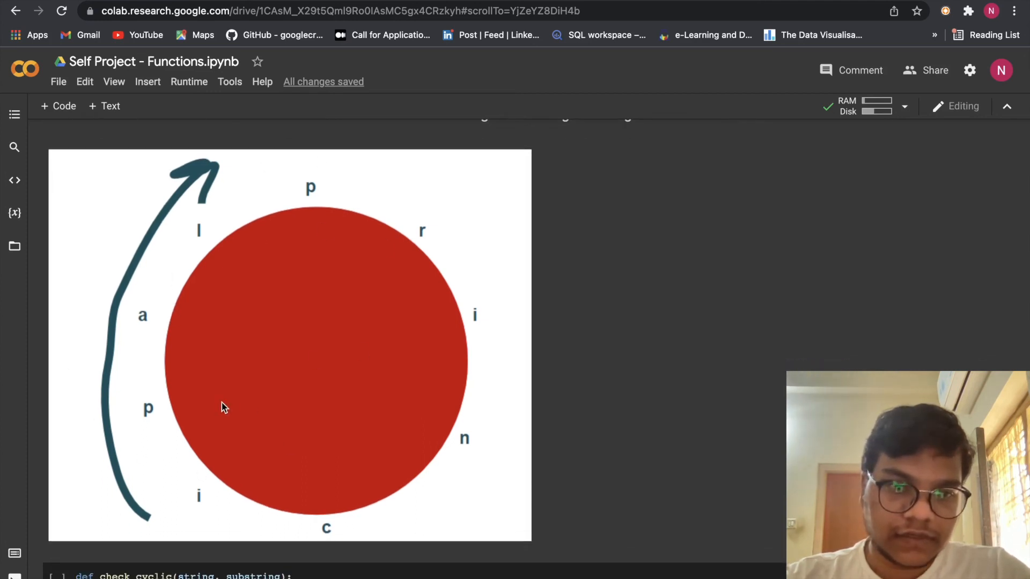
pyautogui.scroll(-3)
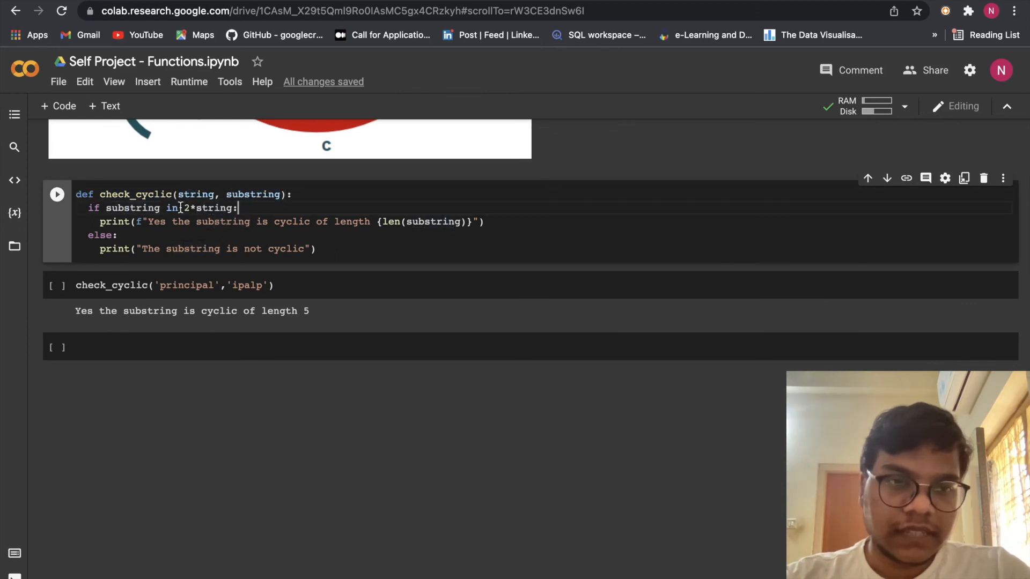
# Highlight '2*string' in check_cyclic, which tests the substring against the string doubled
pyautogui.doubleClick(210, 208)
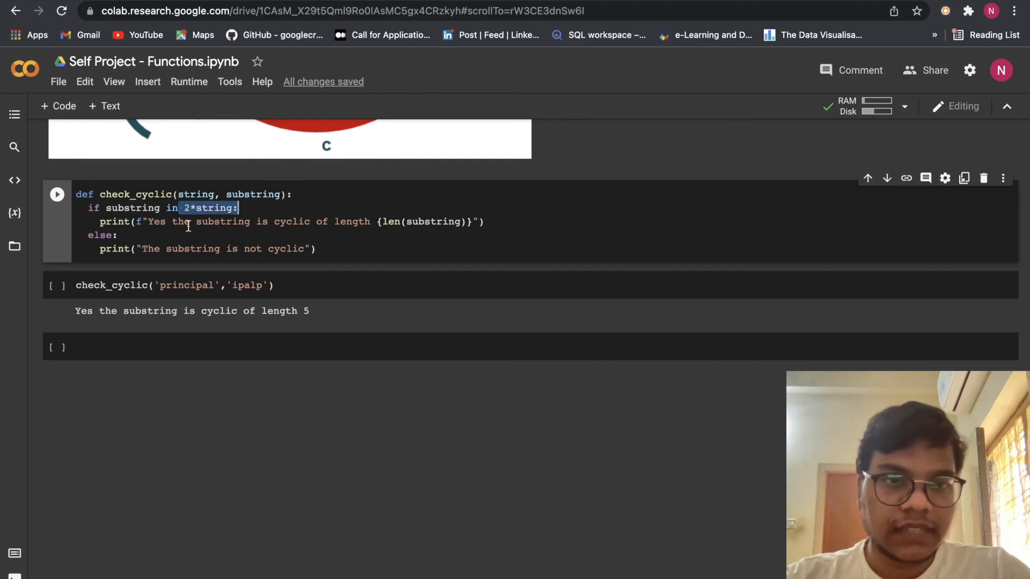
pyautogui.moveTo(355, 222)
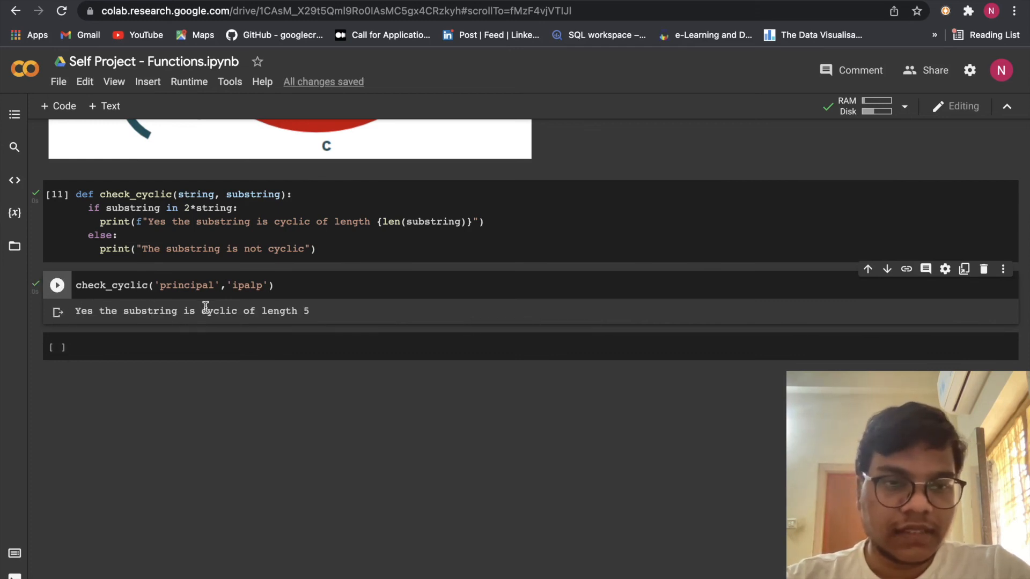
pyautogui.moveTo(330, 327)
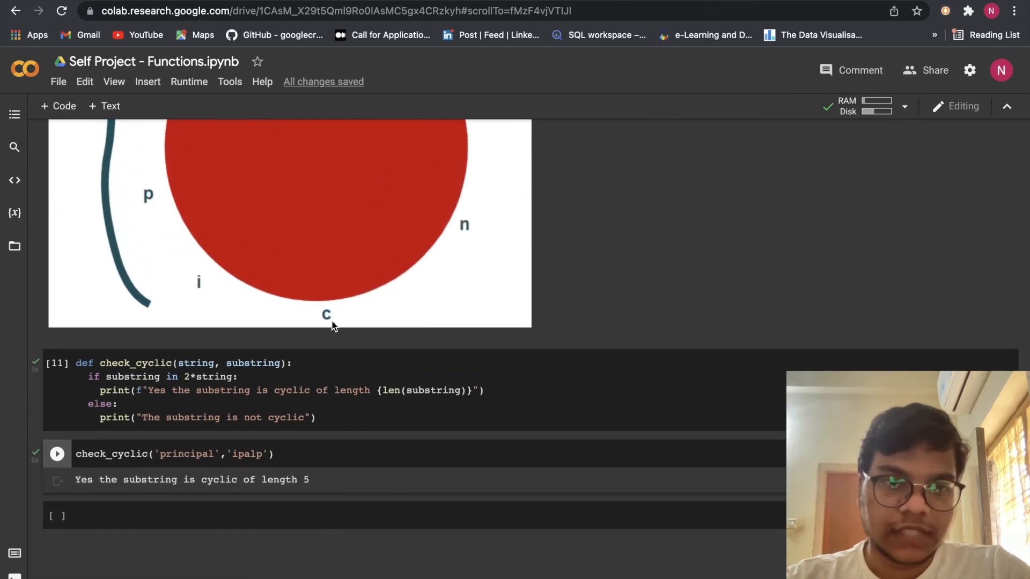
pyautogui.scroll(3)
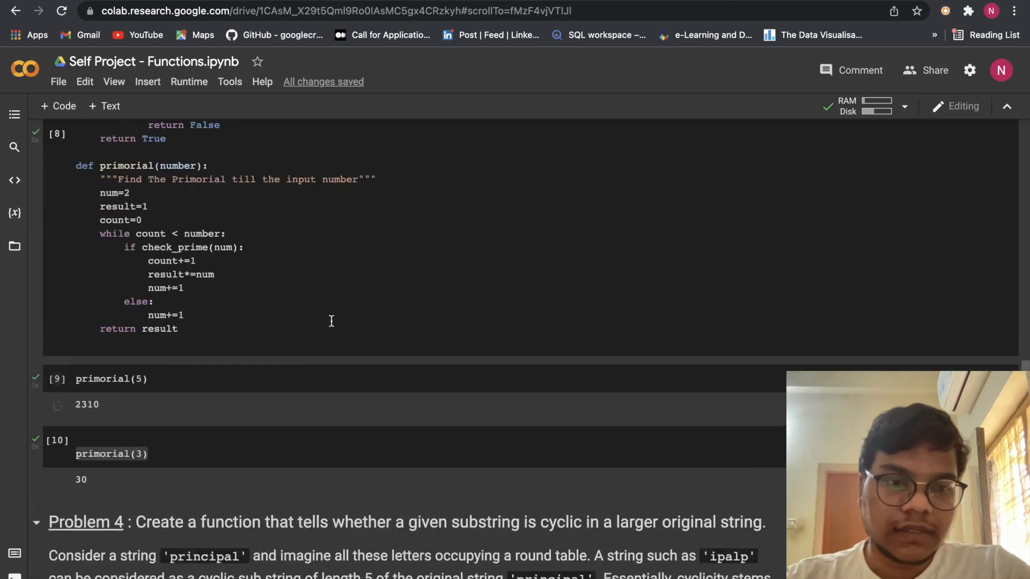
pyautogui.scroll(3)
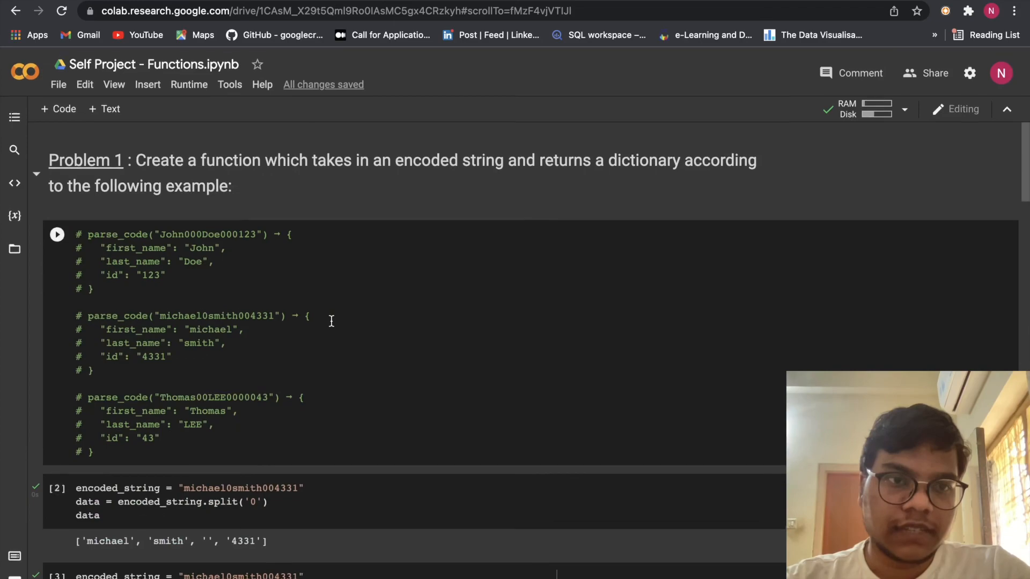
pyautogui.scroll(-3)
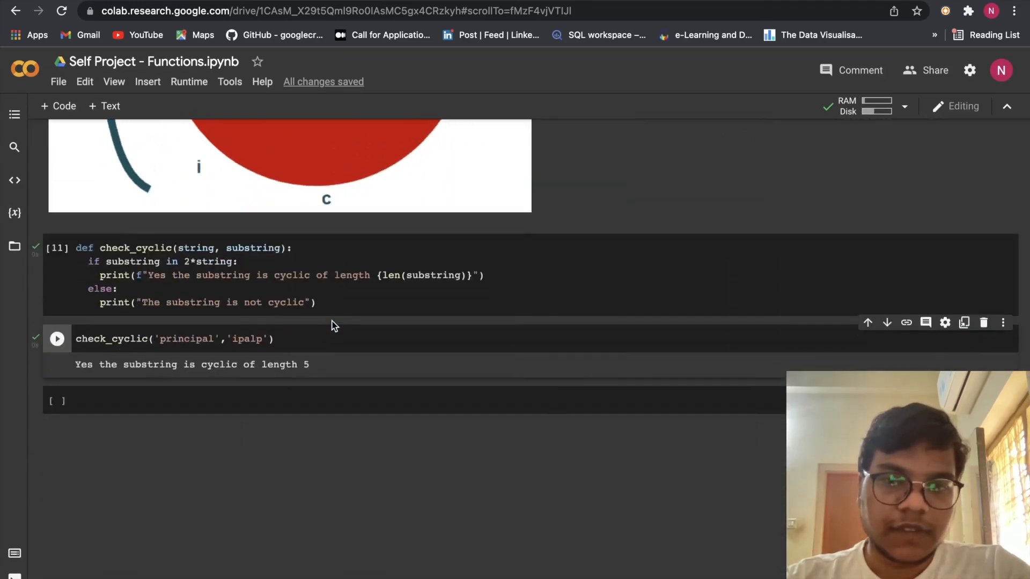
pyautogui.scroll(3)
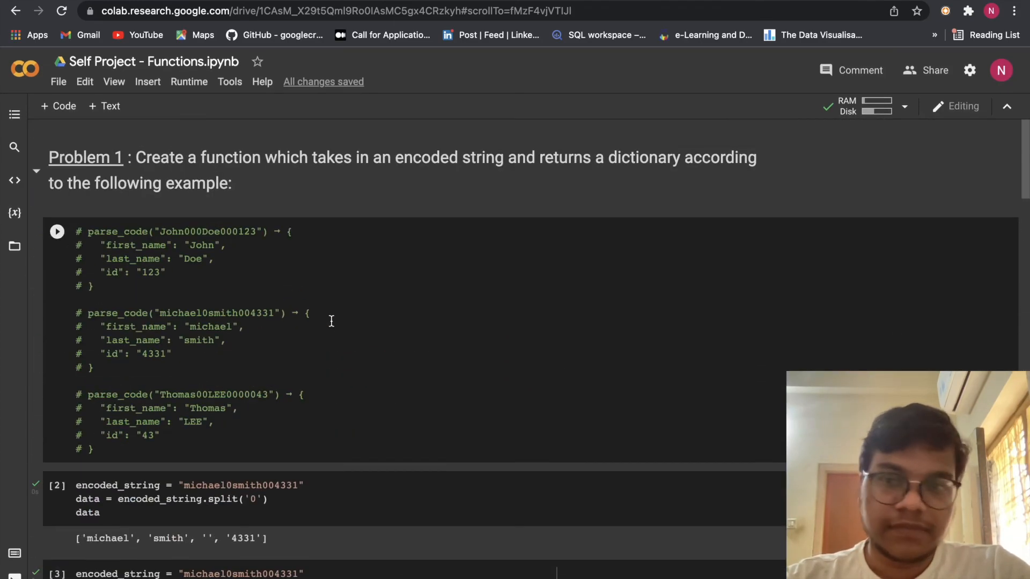
pyautogui.scroll(-3)
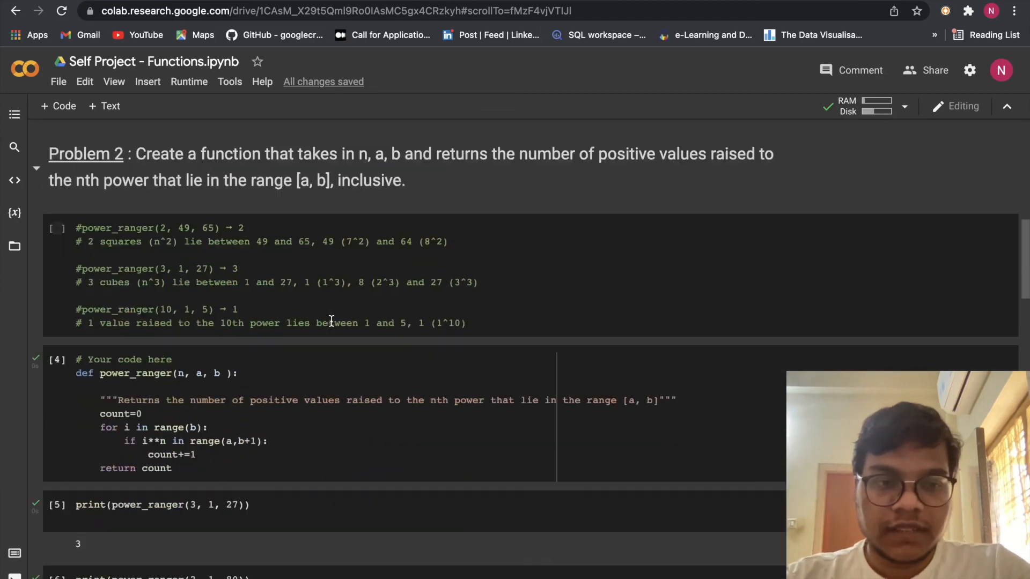
pyautogui.scroll(-3)
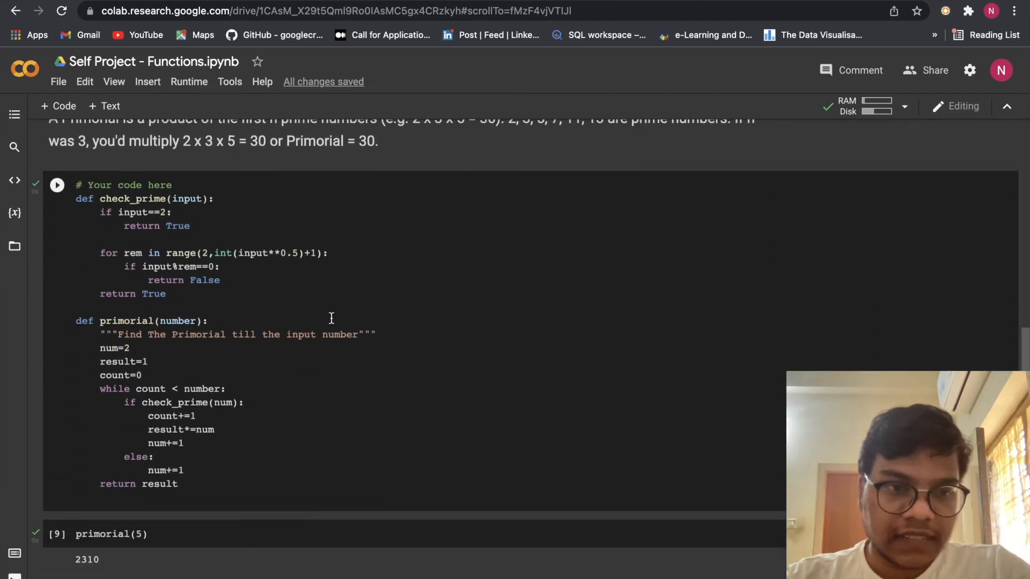
pyautogui.scroll(-3)
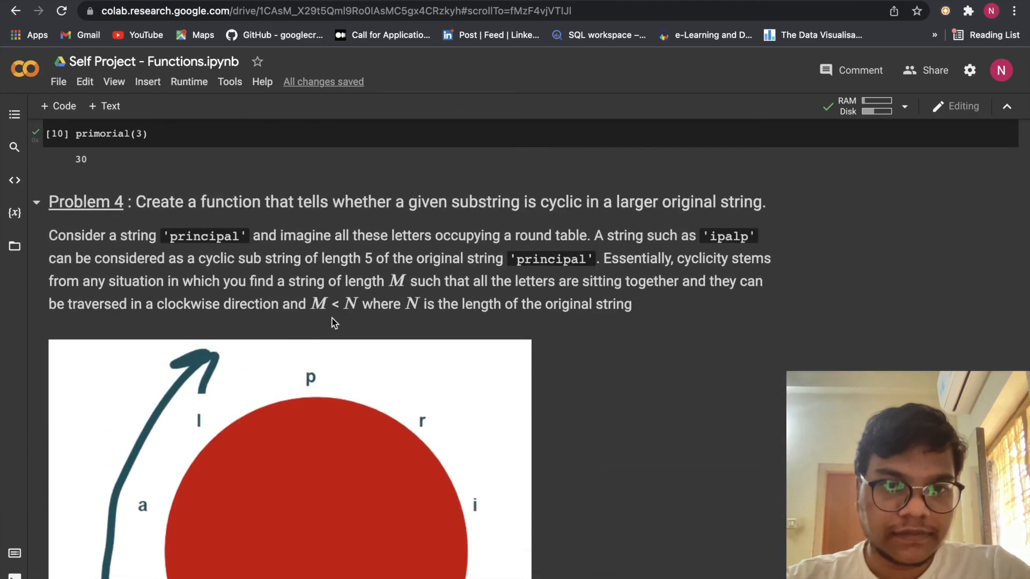
pyautogui.scroll(3)
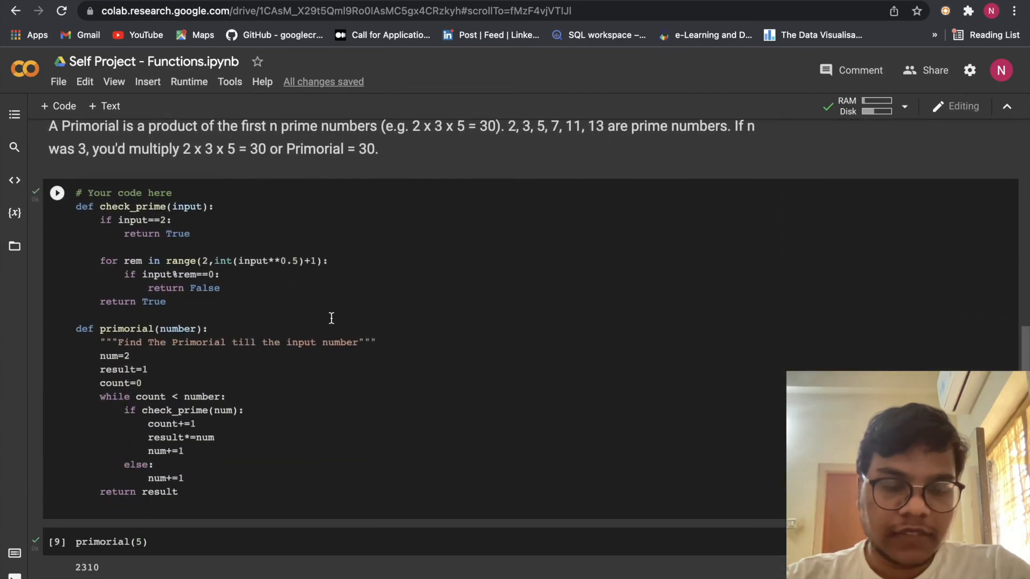
pyautogui.scroll(3)
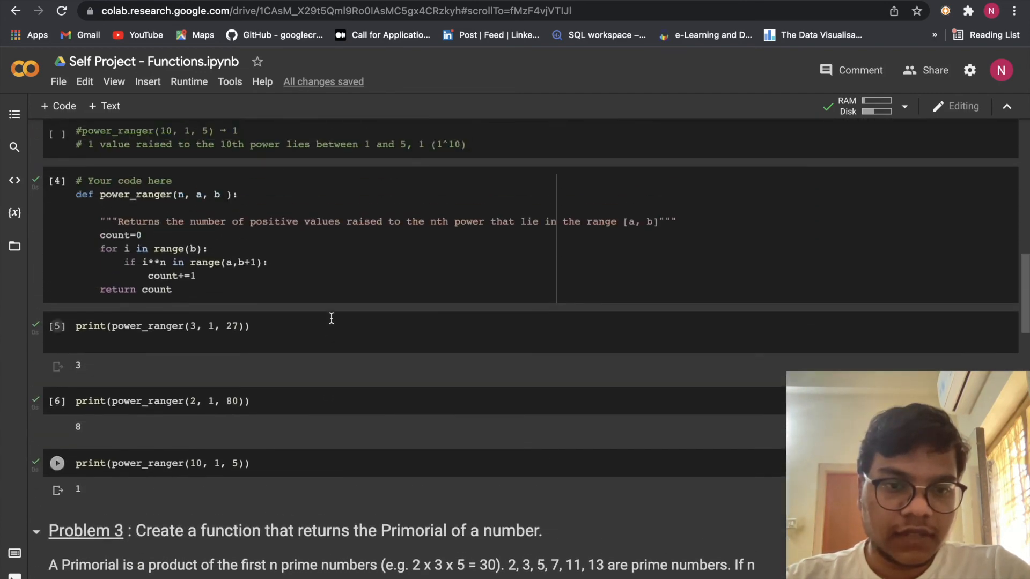
pyautogui.scroll(3)
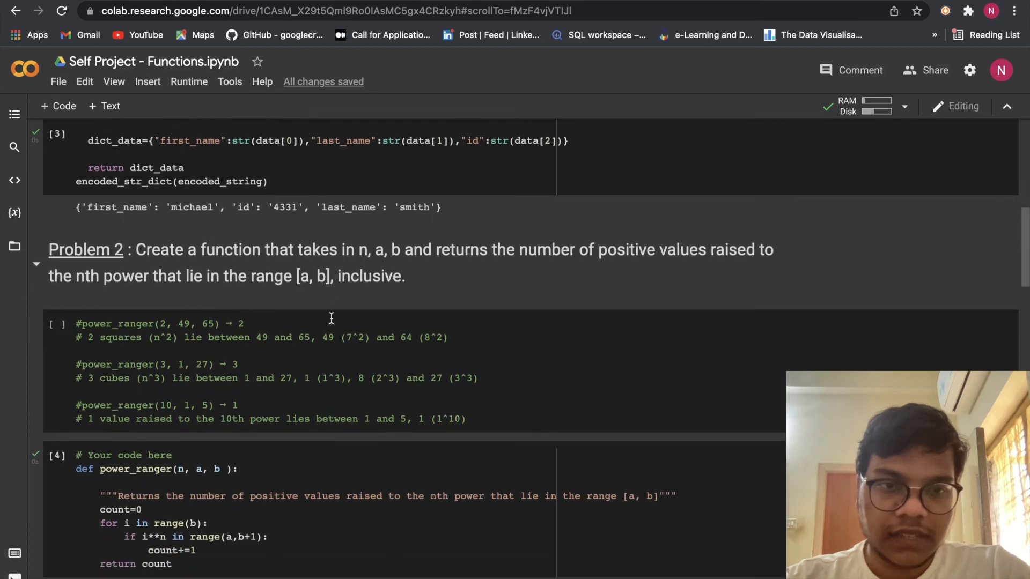
pyautogui.scroll(-3)
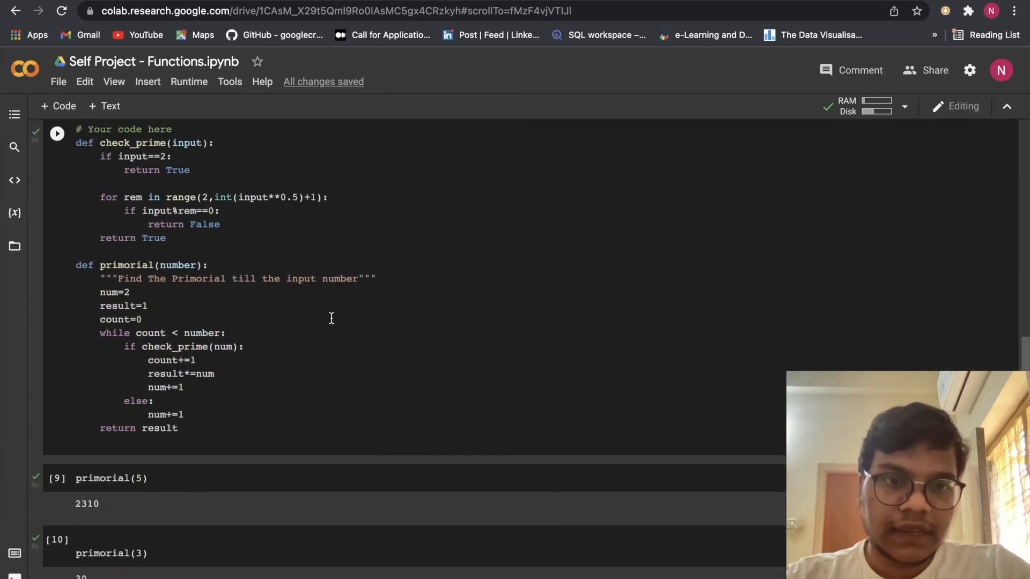